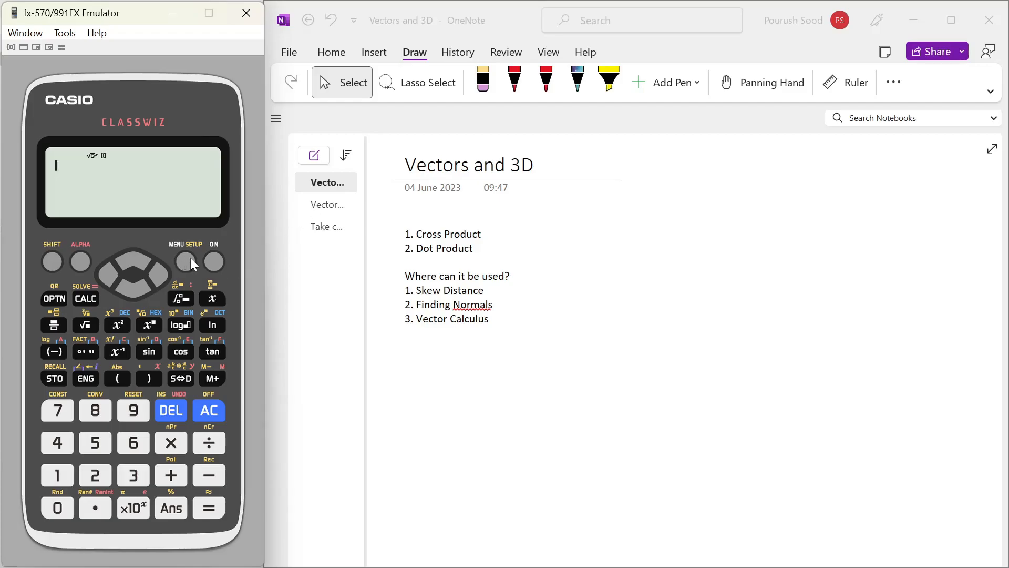
Define VctA as (2, 0, 3) via OPTN > Define Vector, then move on to VctB.
click(186, 262)
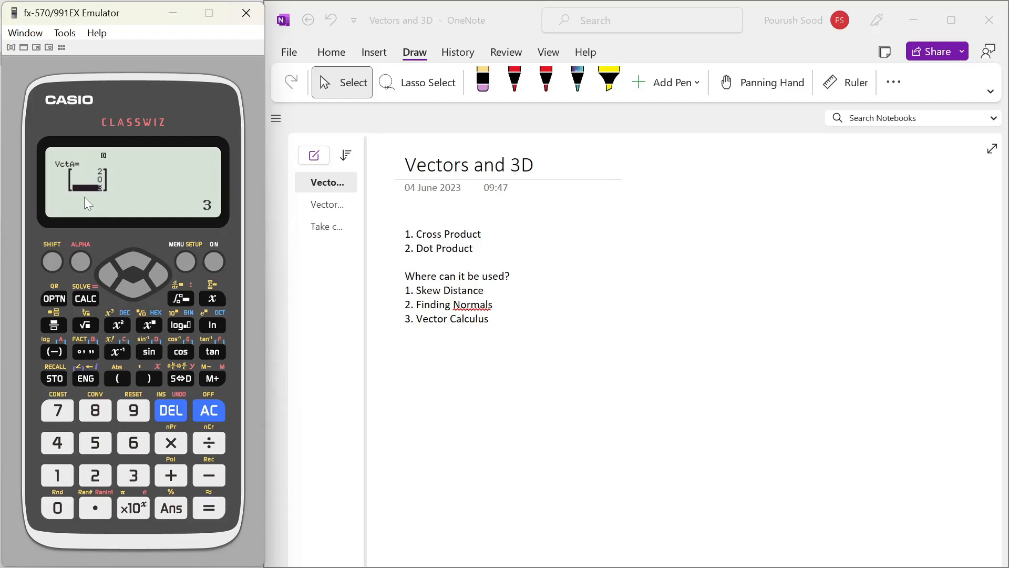
click(53, 298)
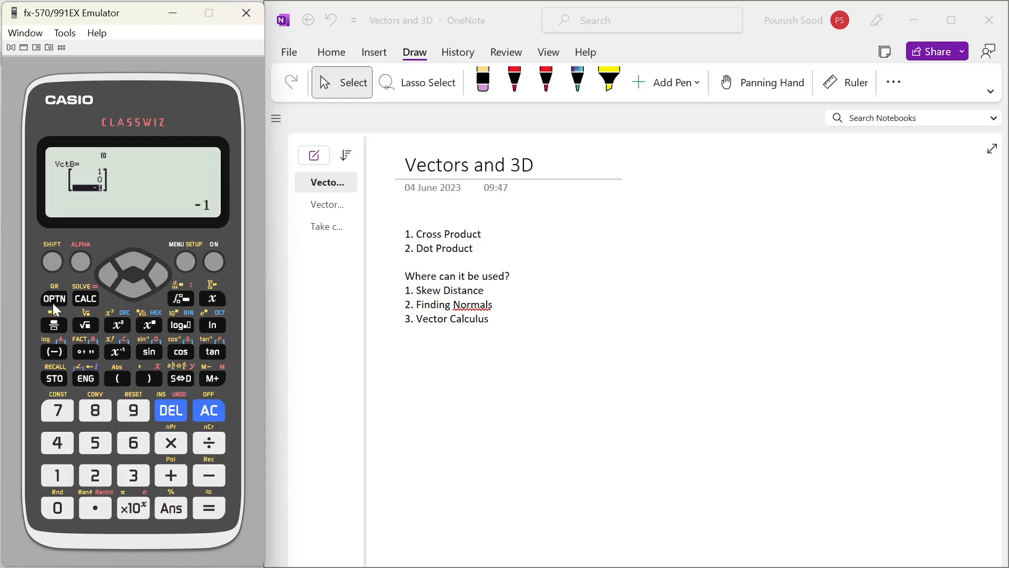
mouse_move(61, 312)
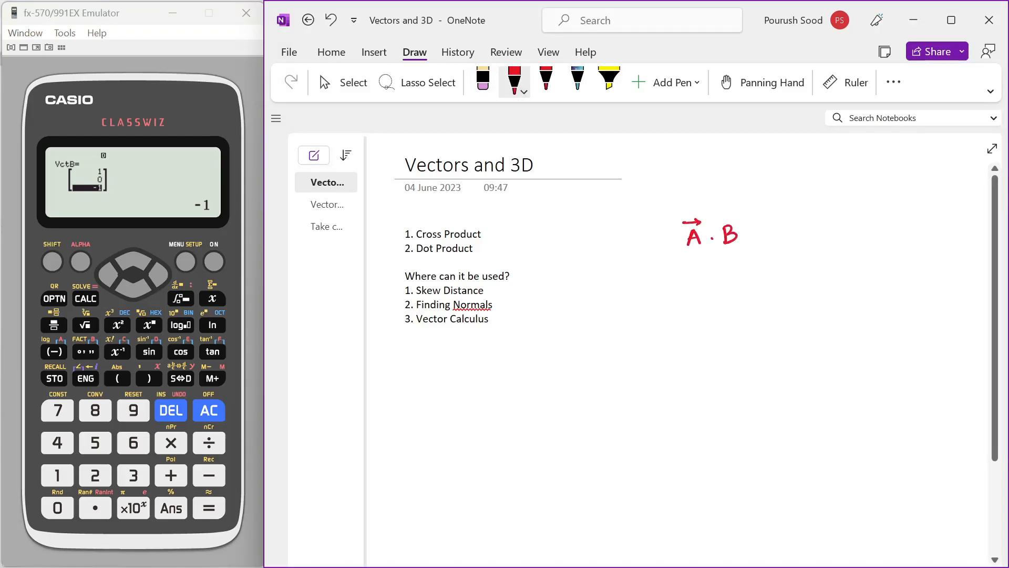
Write A·B = in the notes and evaluate VctA·VctB on the calculator, giving −1.
drag(714, 221, 734, 219)
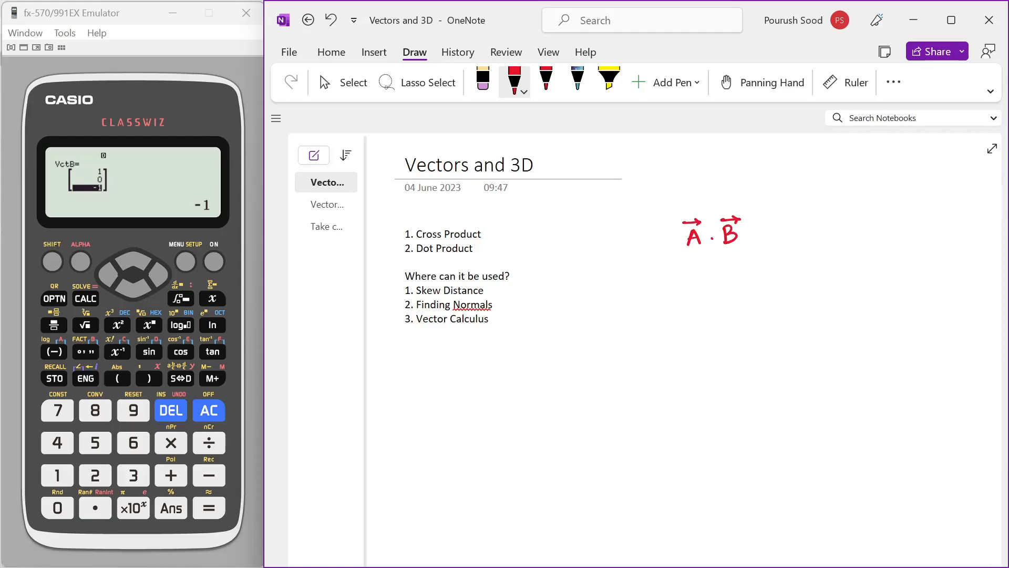
click(341, 82)
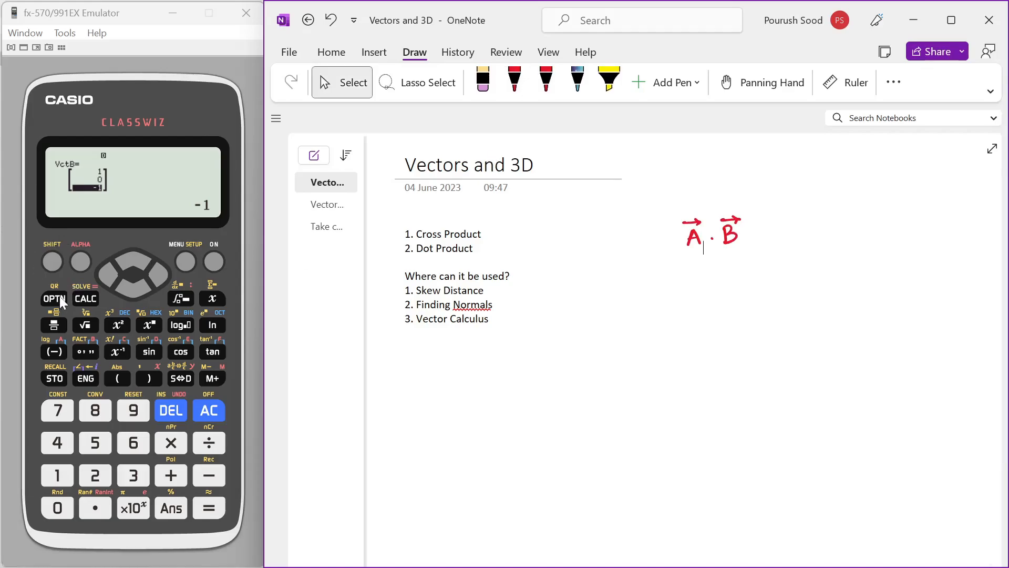
click(54, 298)
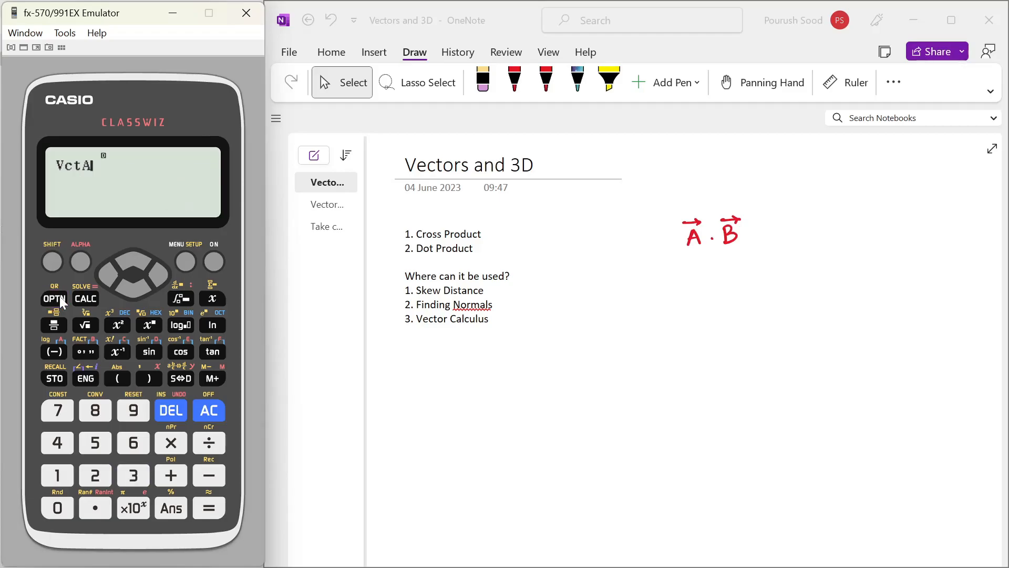
click(54, 297)
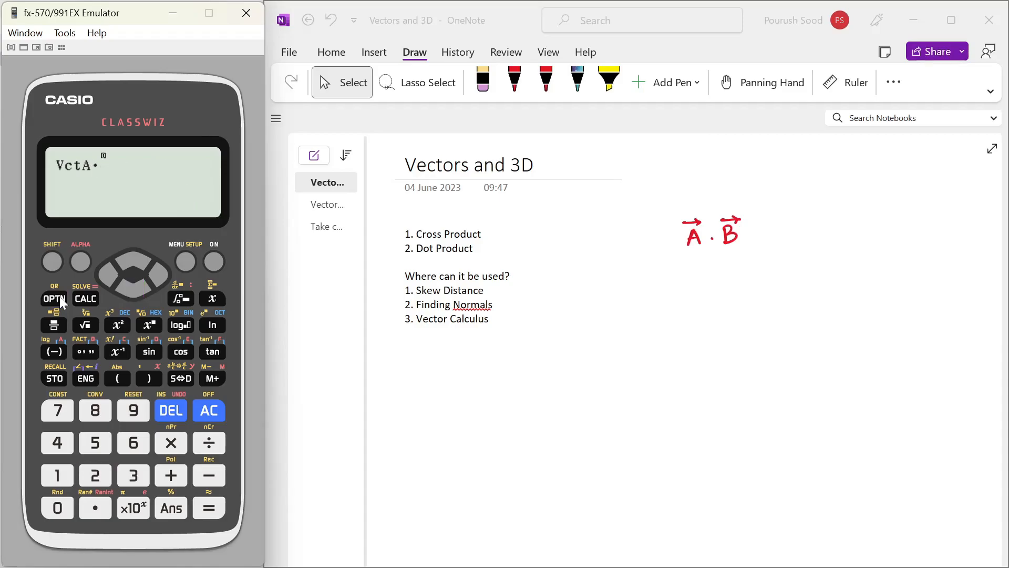
click(53, 297)
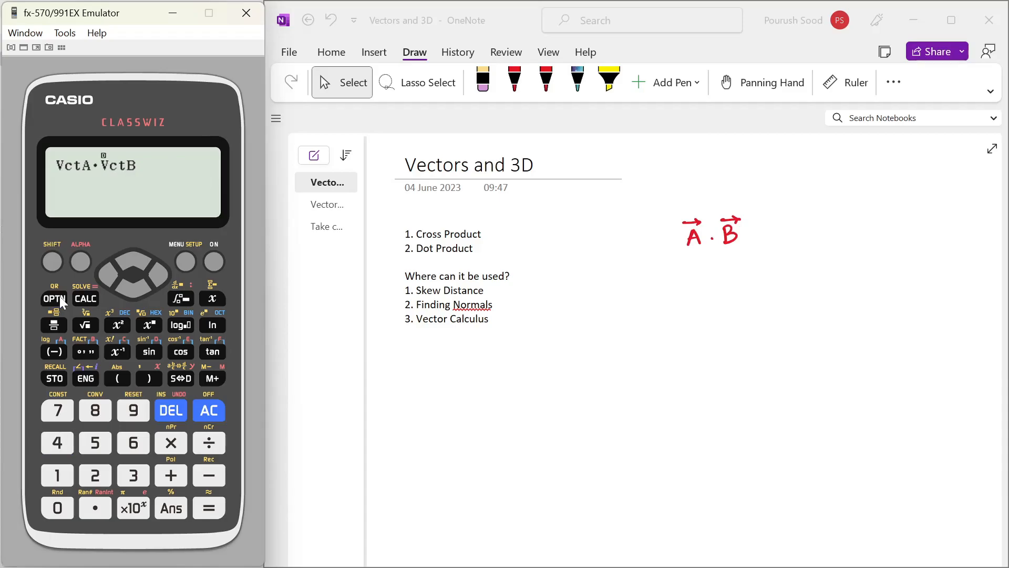
click(208, 508)
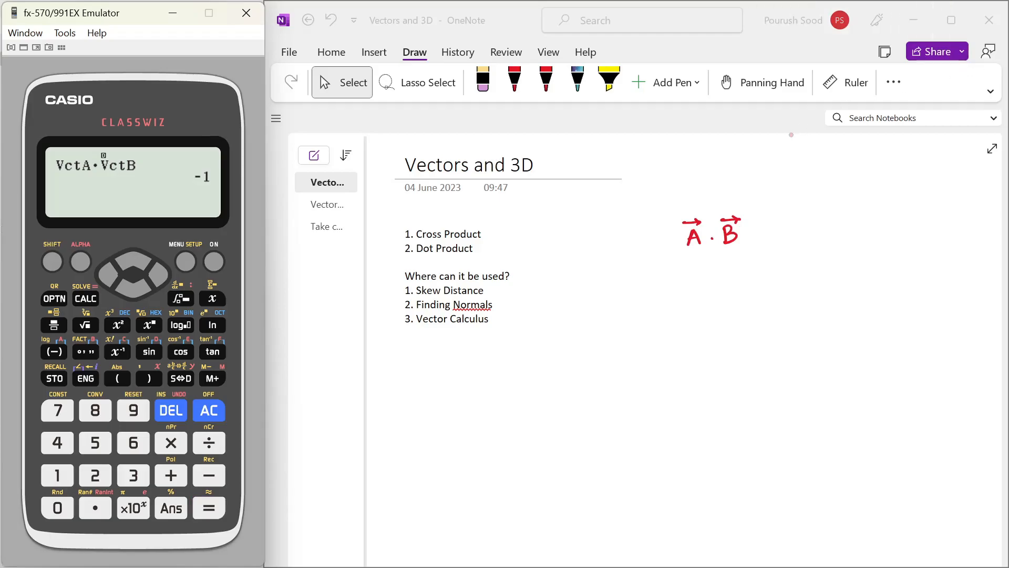
drag(759, 228, 779, 230)
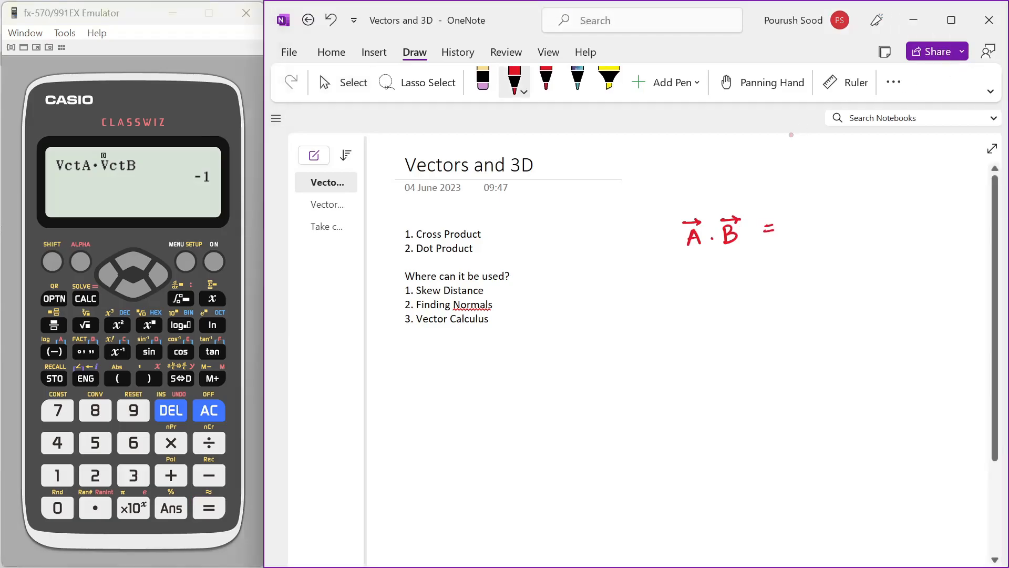
Write the result −1 after A·B and A × B = on the next line in OneNote.
drag(791, 227, 818, 227)
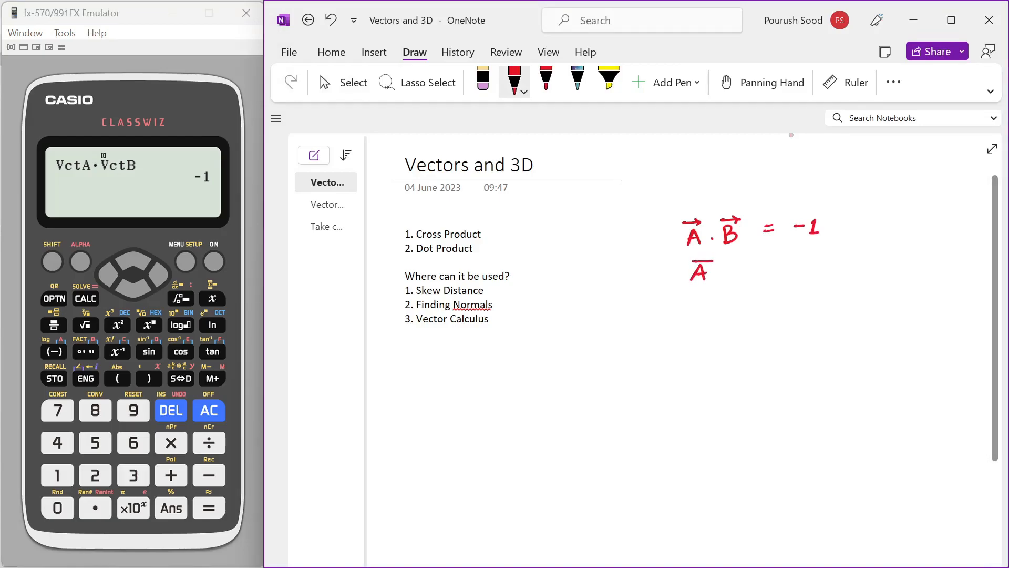
drag(698, 270, 749, 269)
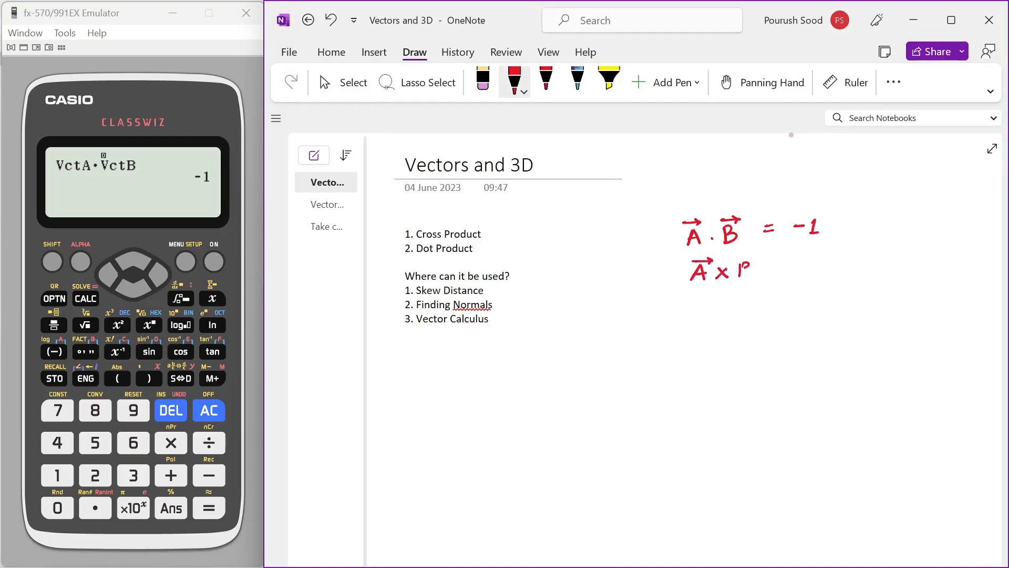
drag(740, 263, 779, 274)
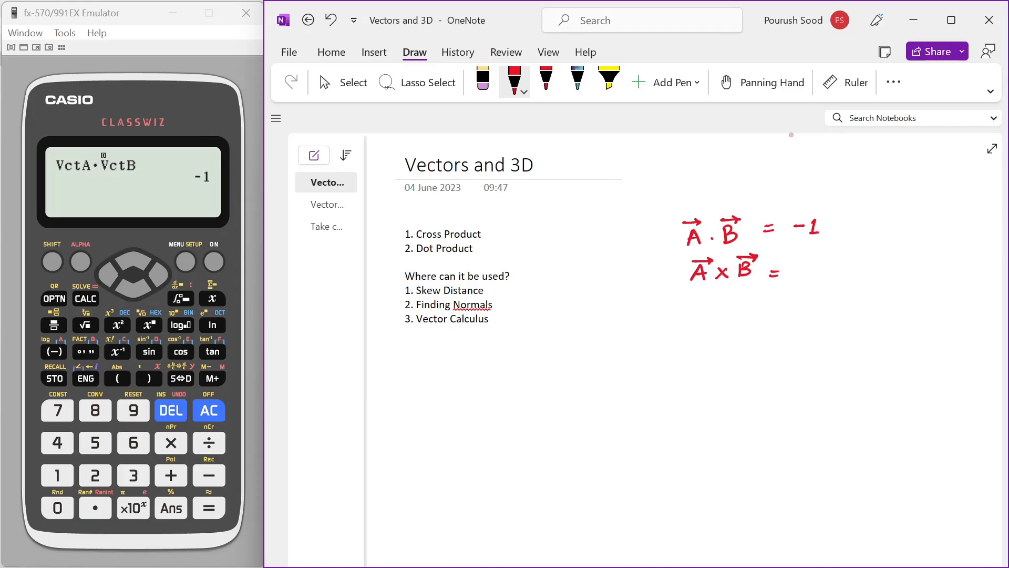
Evaluate VctA×VctB on the calculator and begin writing the result as a column vector.
click(342, 82)
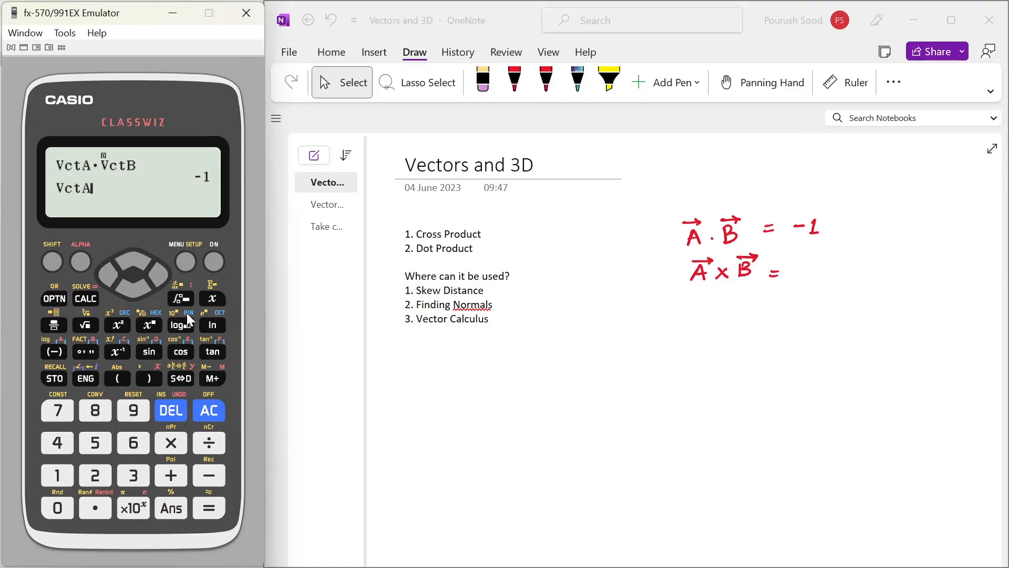
click(171, 443)
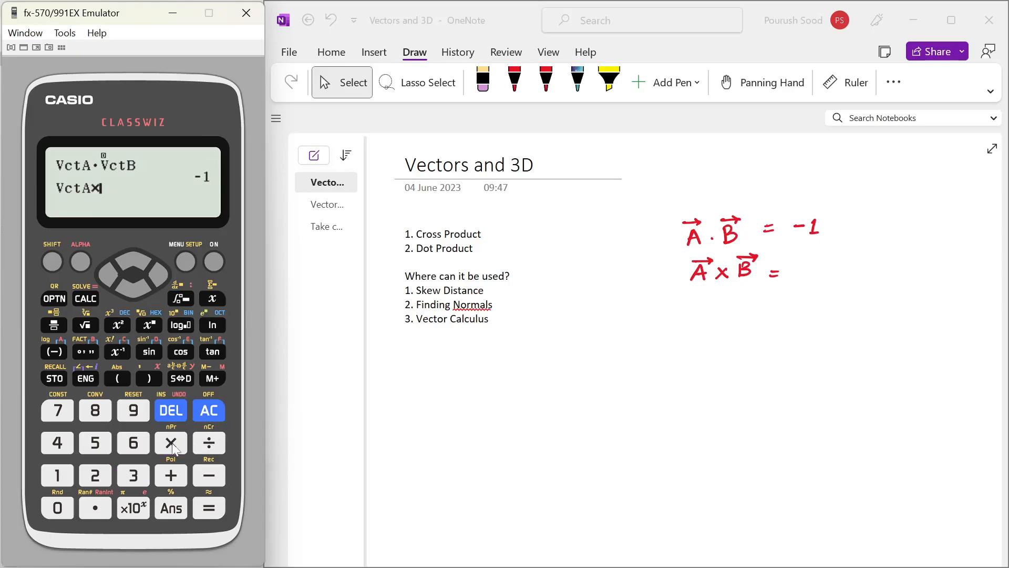
click(54, 298)
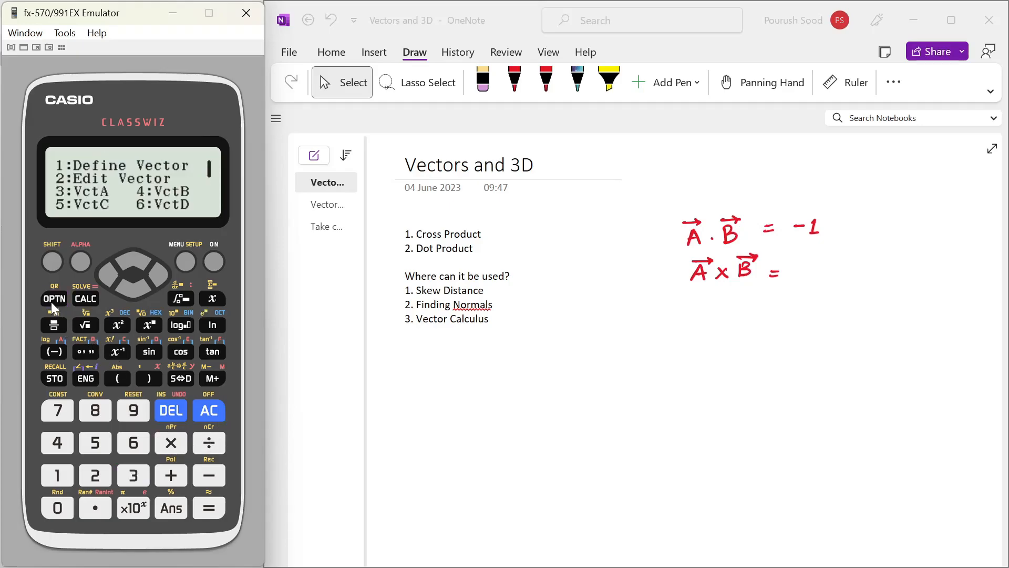
click(208, 507)
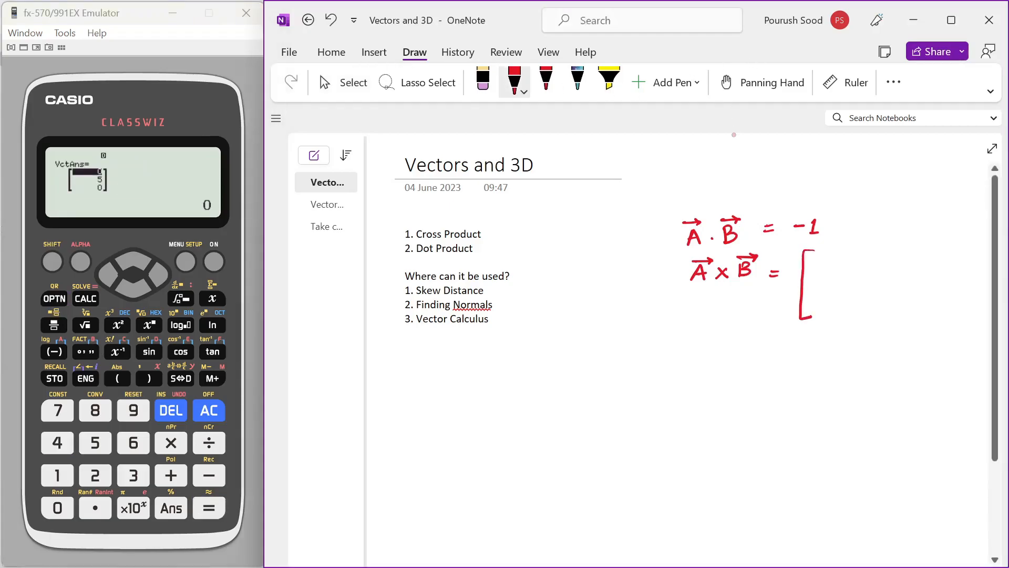
drag(826, 264, 826, 302)
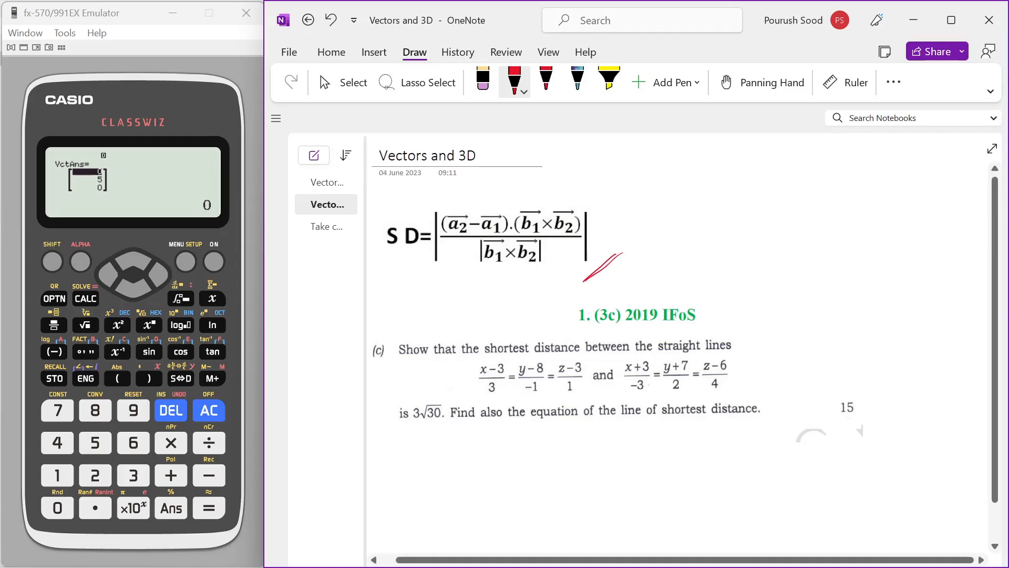
Write a1 = (3,8,3), a2 = (−3,−7,6) and b1 = (3,1,−1) in red ink under the problem.
drag(443, 454, 473, 444)
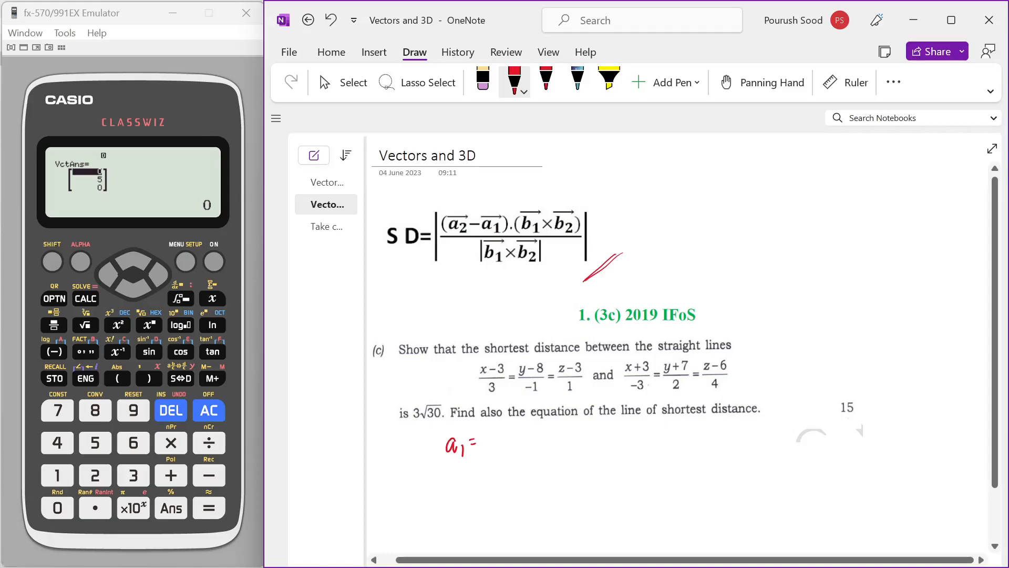
drag(489, 440, 512, 440)
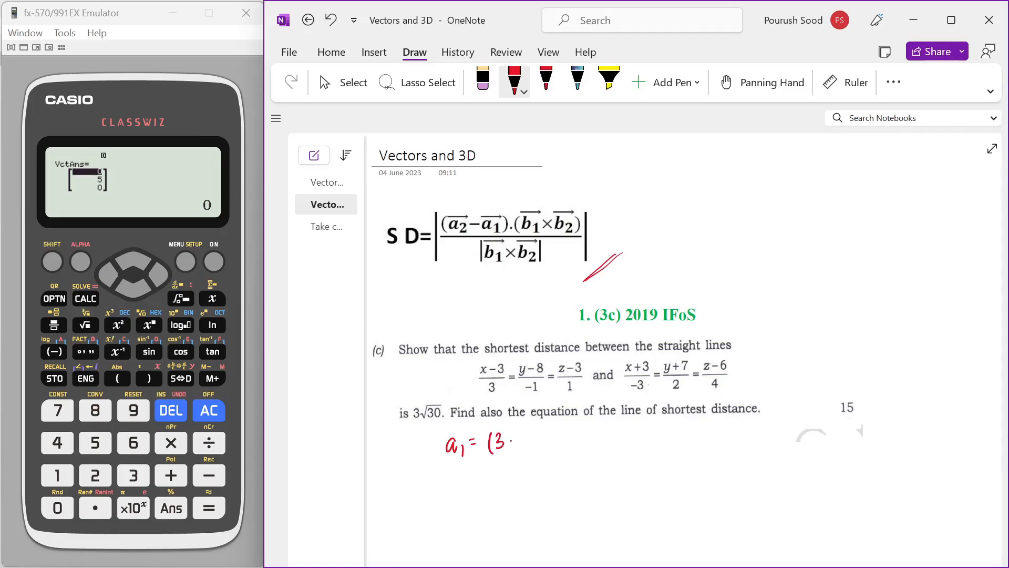
drag(508, 442, 547, 442)
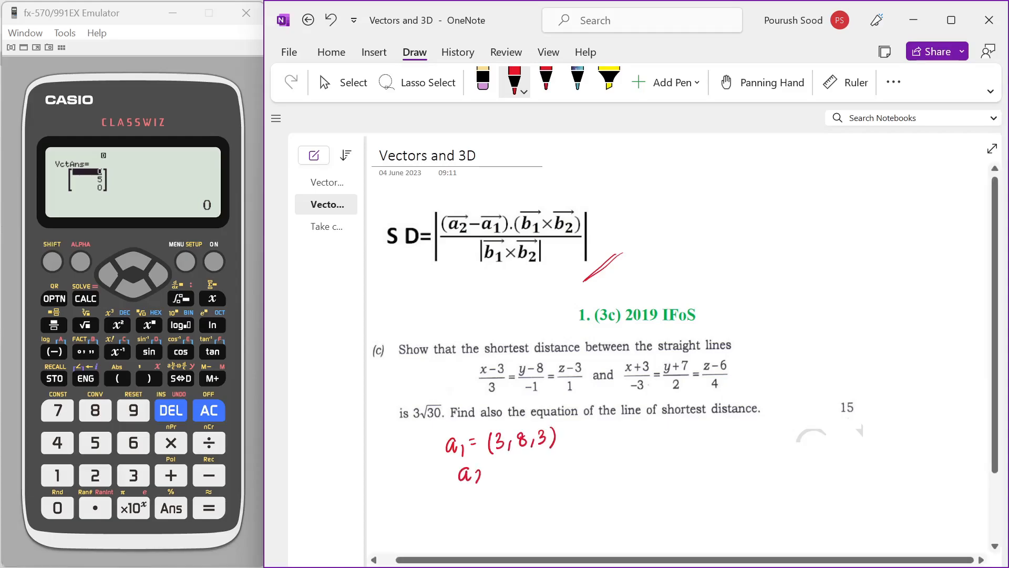
drag(489, 463, 543, 461)
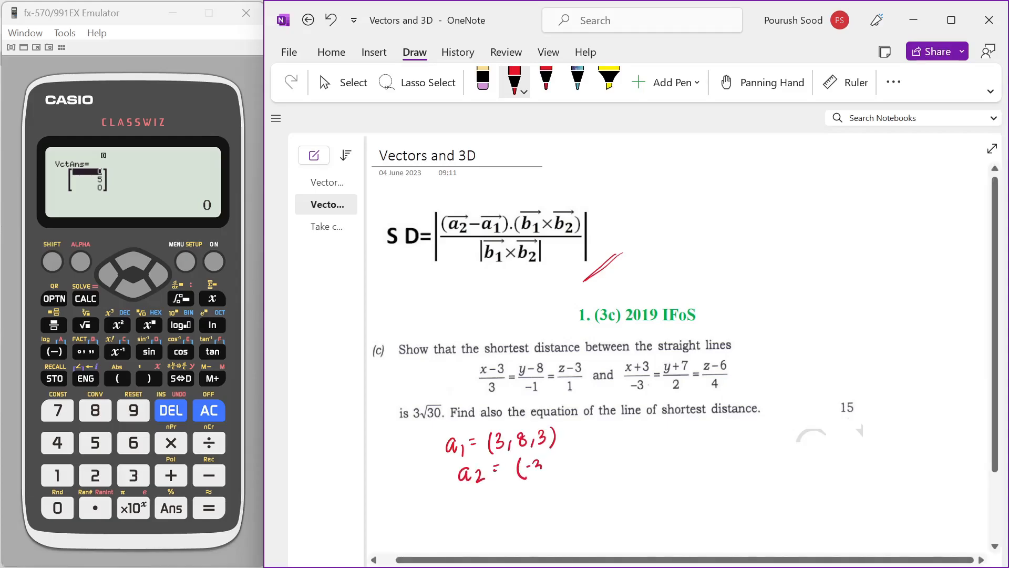
drag(522, 464, 579, 464)
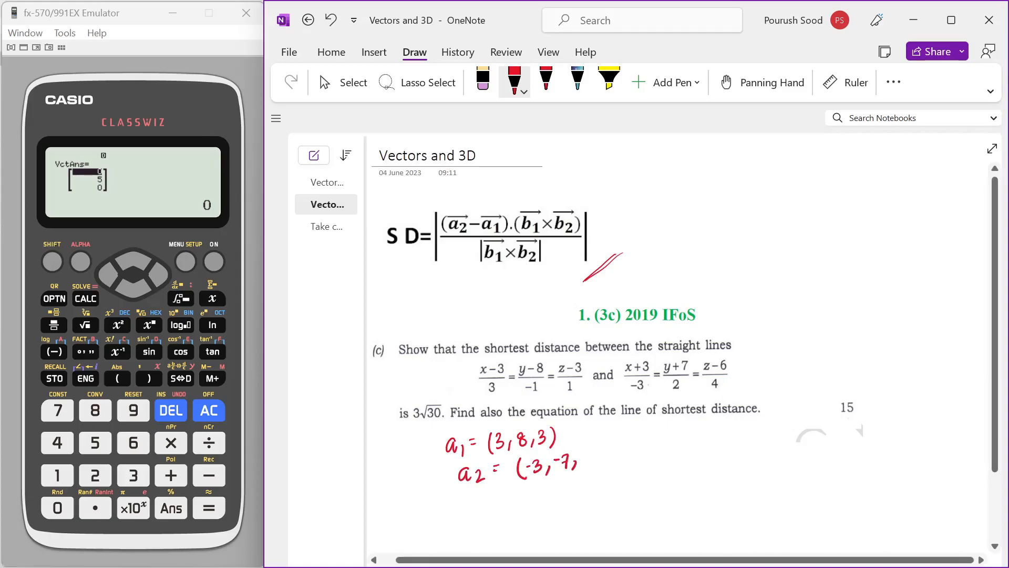
drag(582, 462, 598, 462)
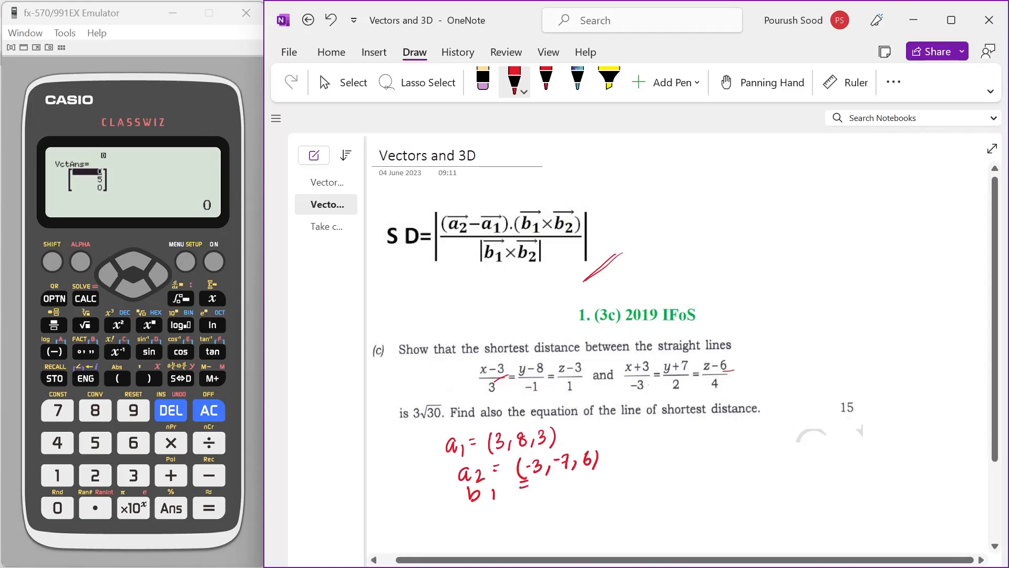
drag(549, 473, 579, 488)
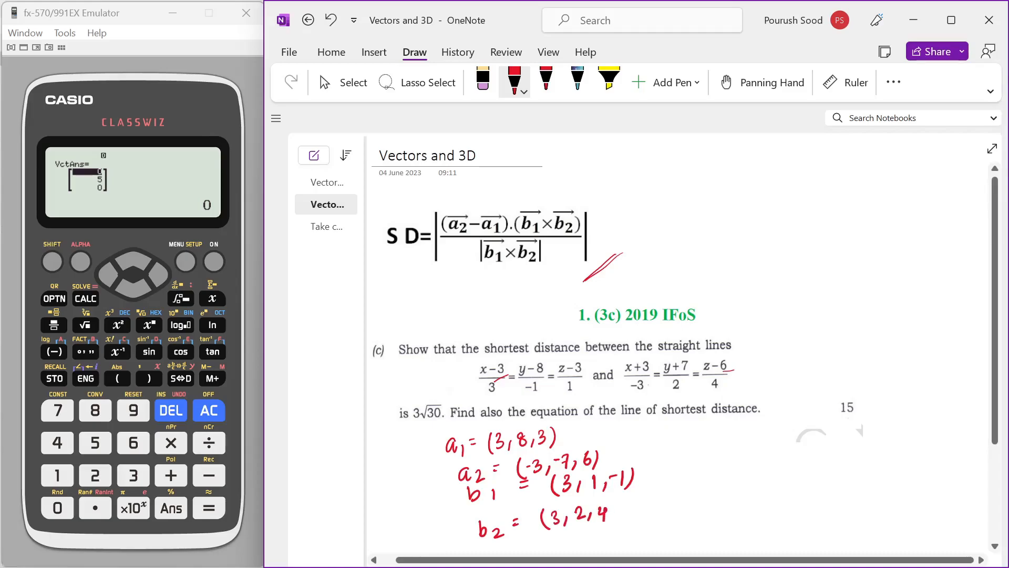
Ink the b1 × b2 determinant with rows i j k, 3 1 −1 and −3 2 4.
scroll(down, 3)
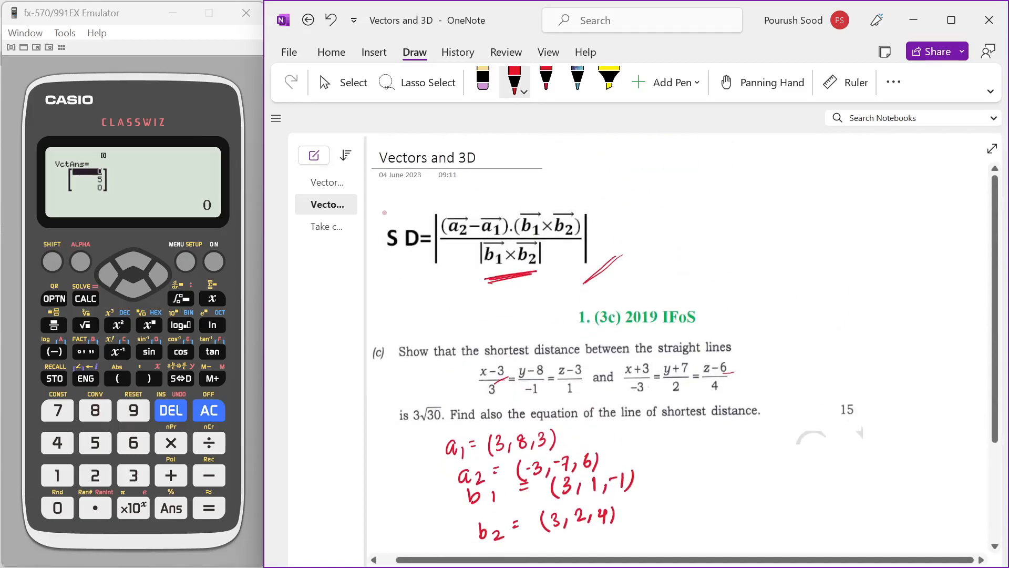
scroll(down, 3)
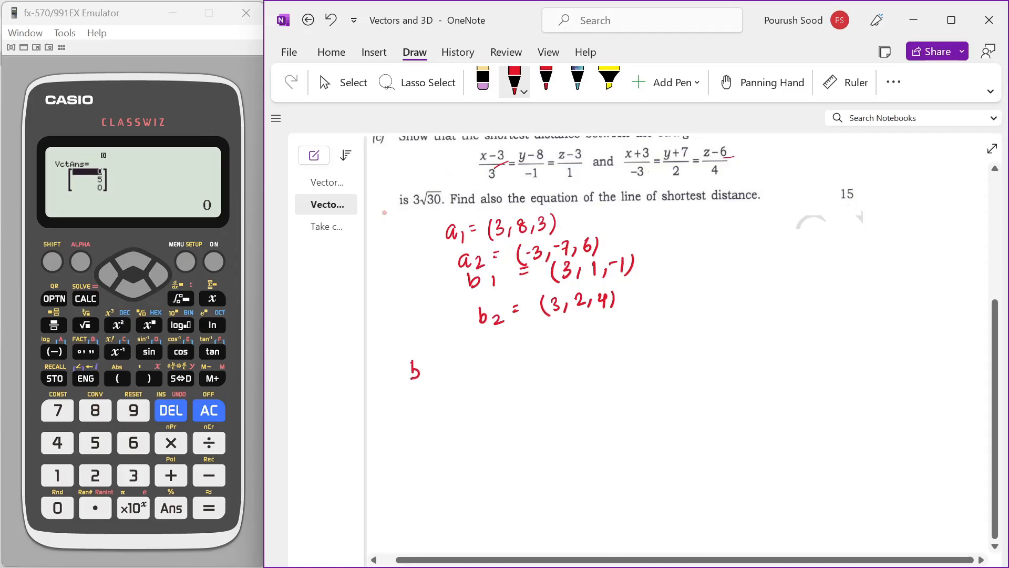
drag(422, 364, 463, 377)
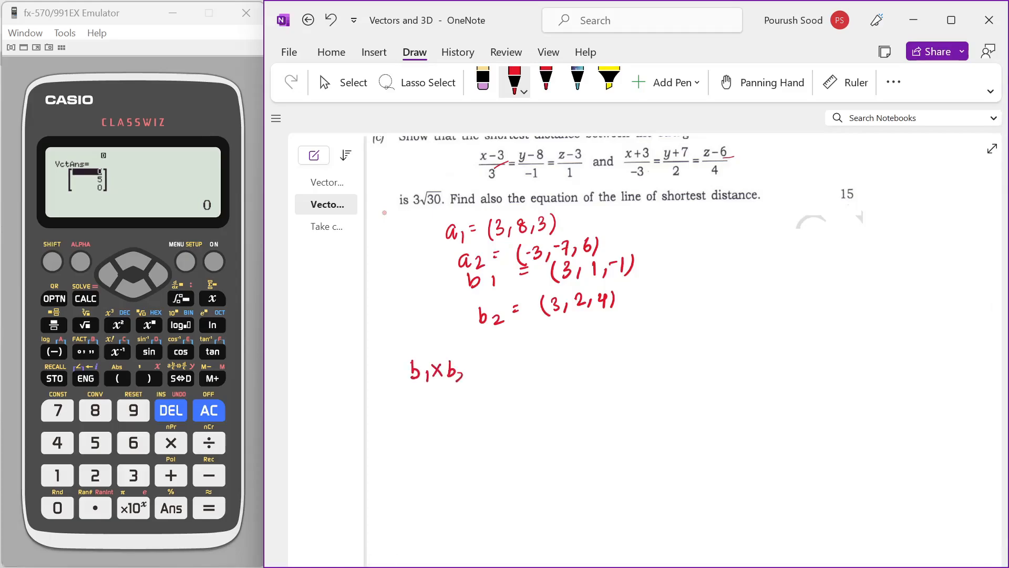
drag(406, 358, 464, 357)
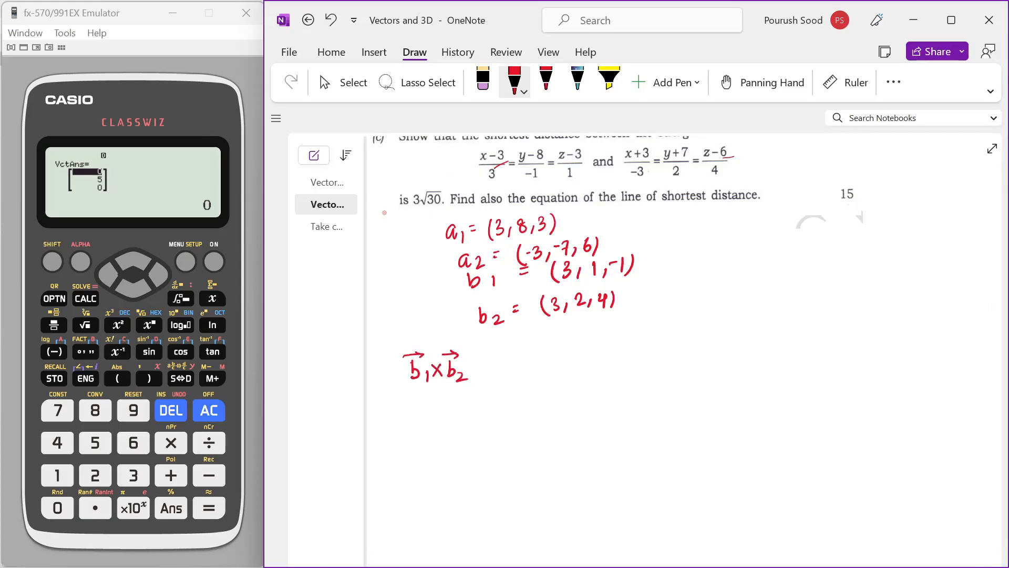
drag(520, 353, 520, 443)
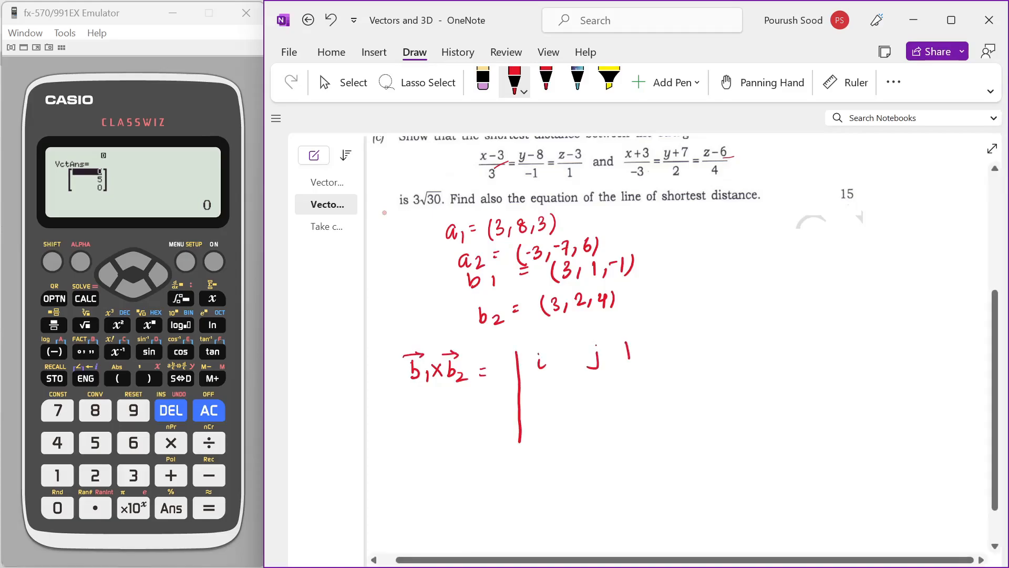
drag(631, 348, 669, 400)
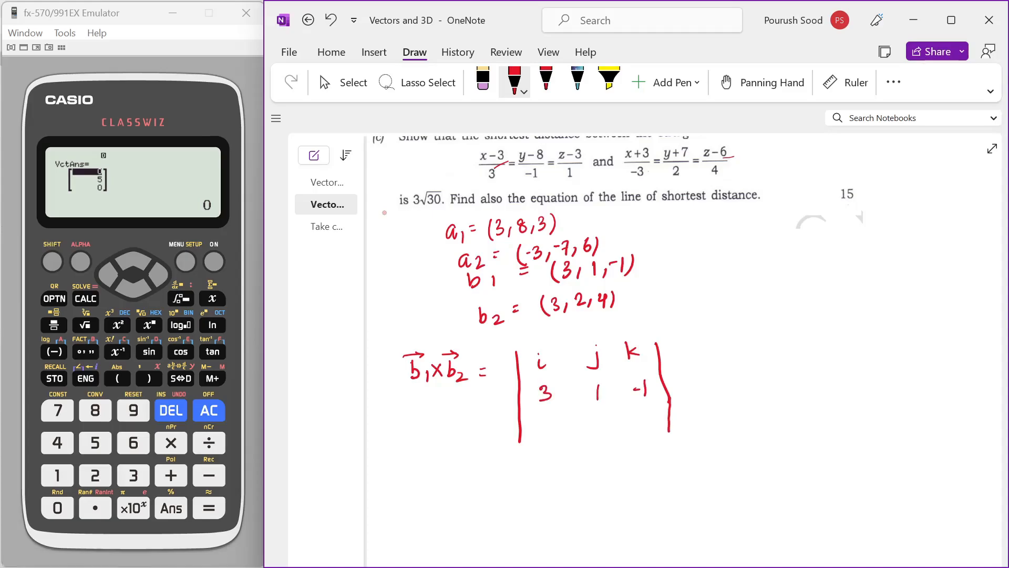
drag(543, 424, 612, 425)
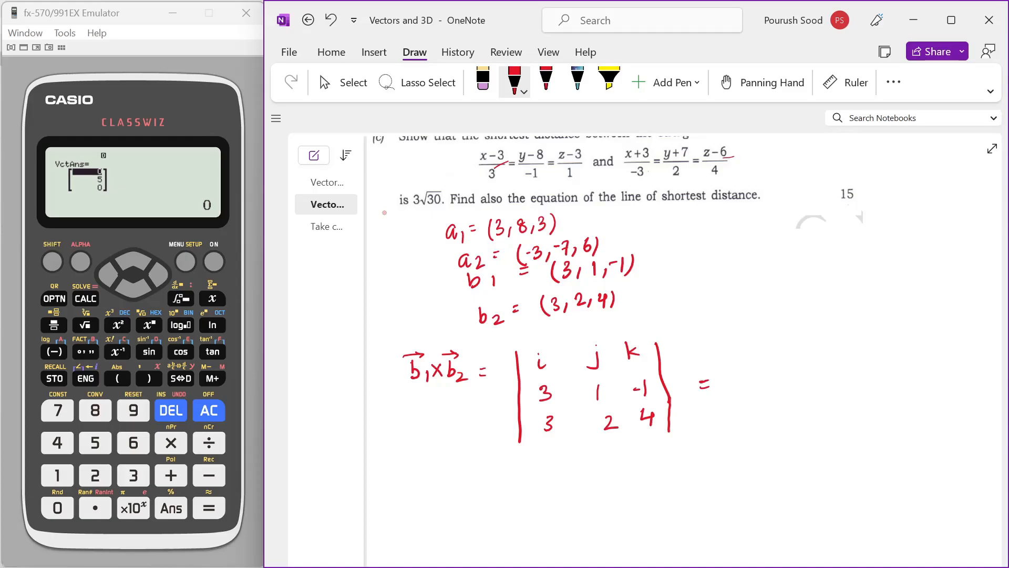
drag(721, 379, 752, 383)
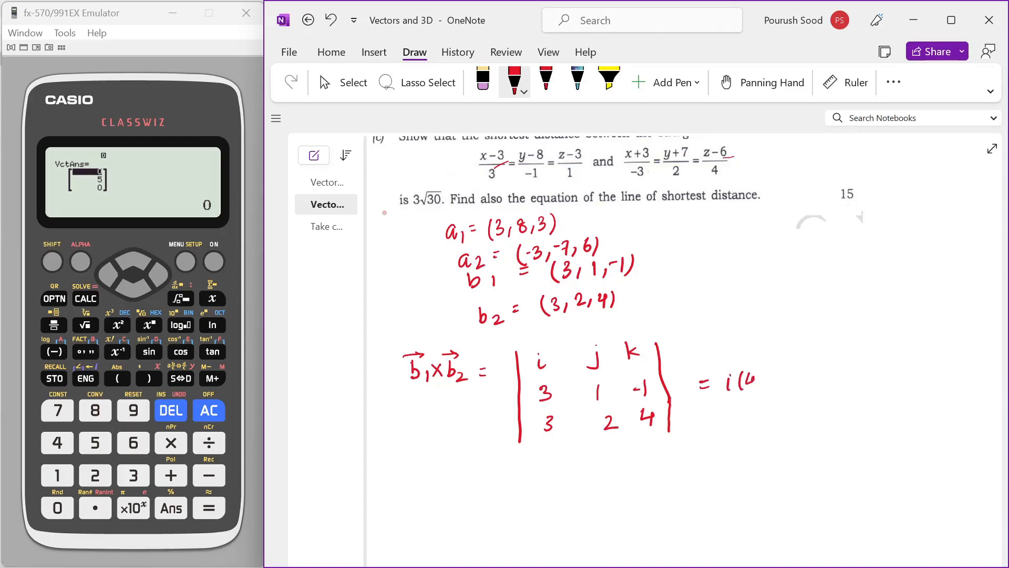
drag(743, 380, 763, 383)
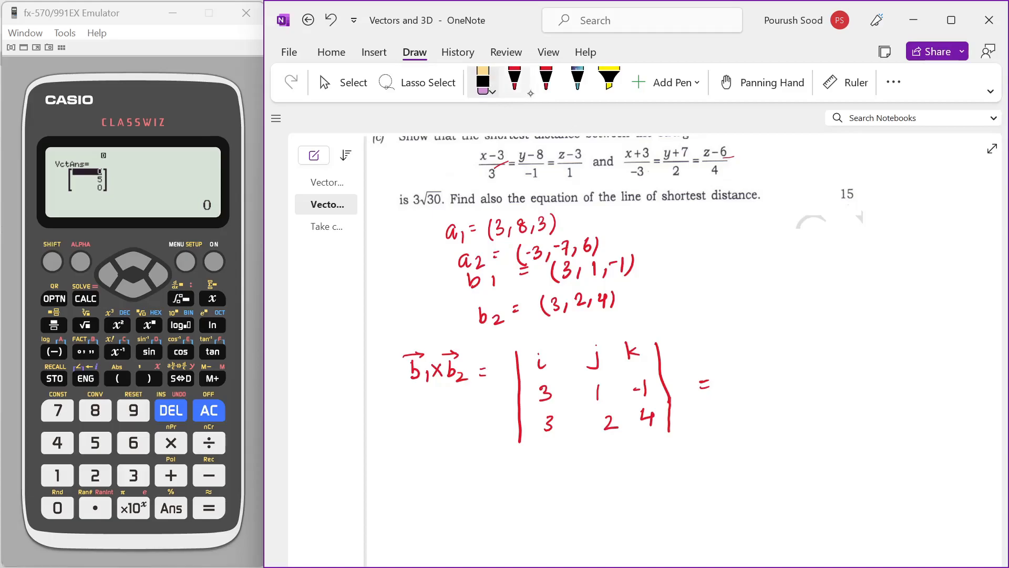
Compute b1 × b2 on the calculator and write the result (−6, −15, 3) beside the determinant.
click(514, 80)
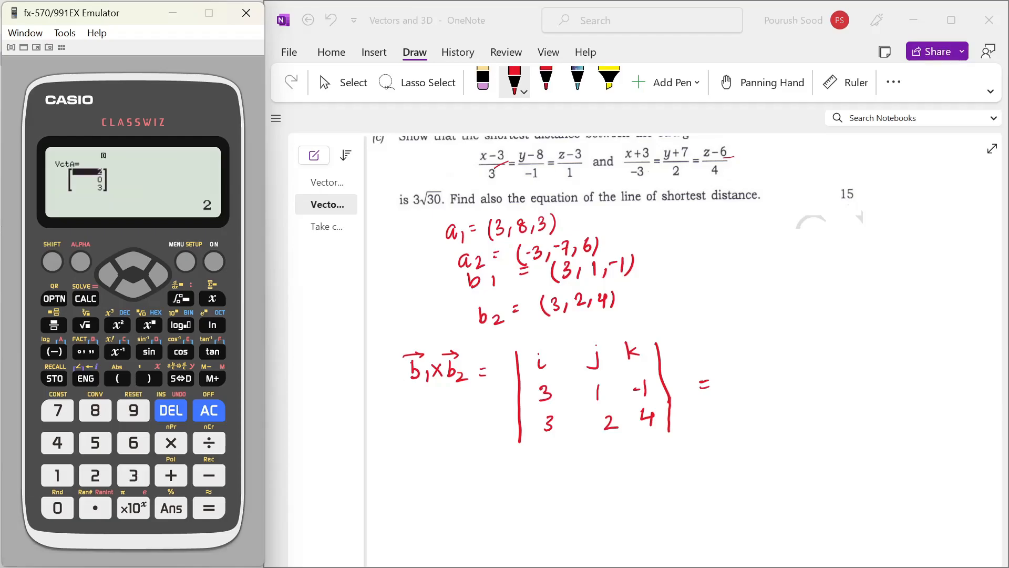
click(56, 475)
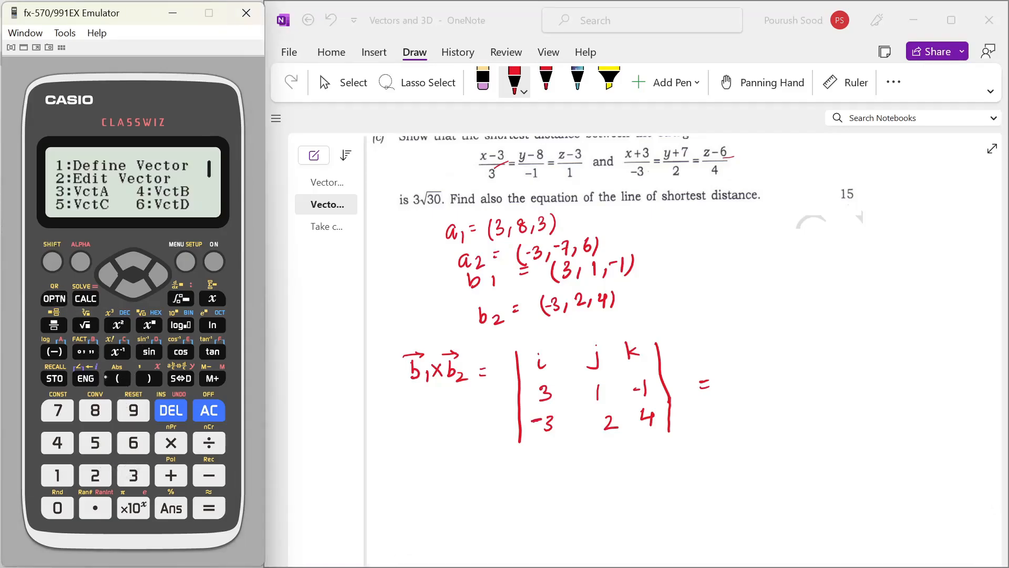
click(90, 192)
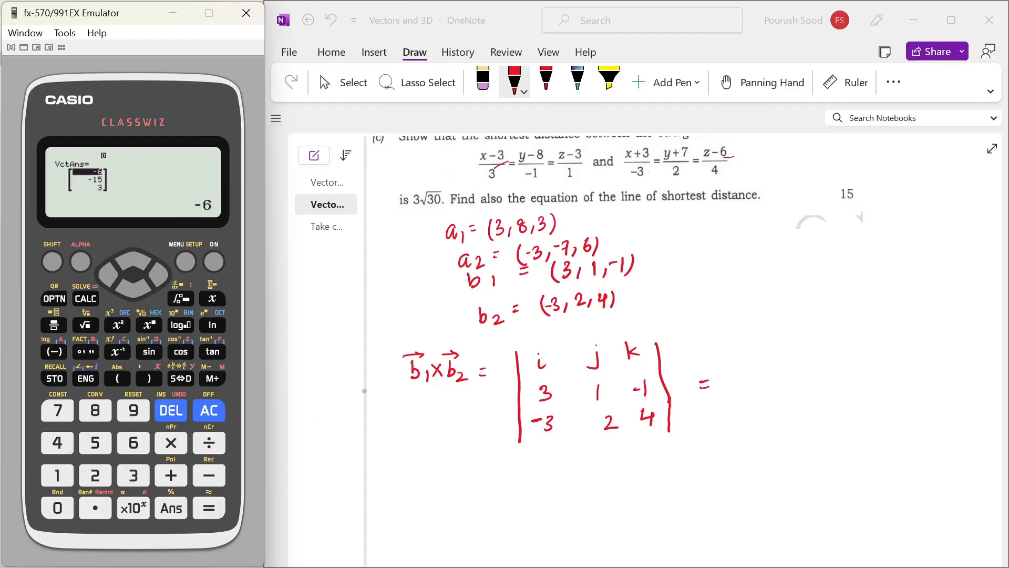
drag(763, 331, 757, 412)
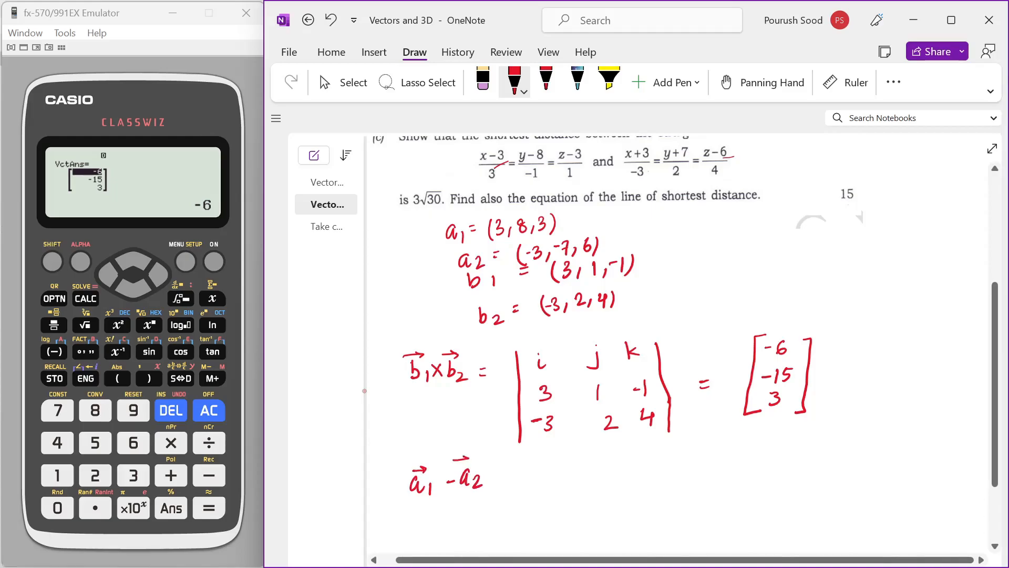
Write a1 − a2 = 6i and −6i beside the cross-product result column.
drag(518, 473, 531, 479)
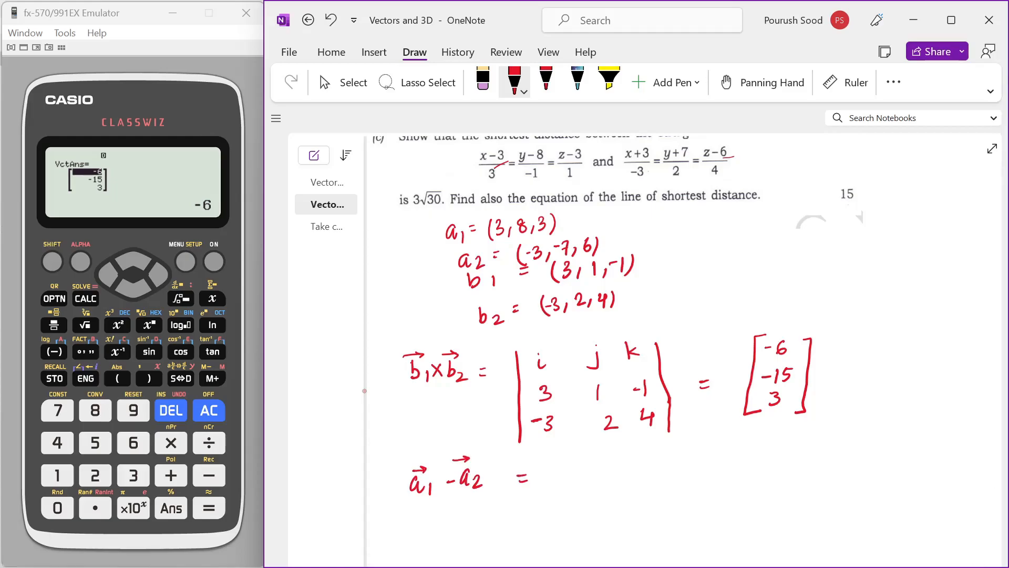
drag(561, 464, 570, 482)
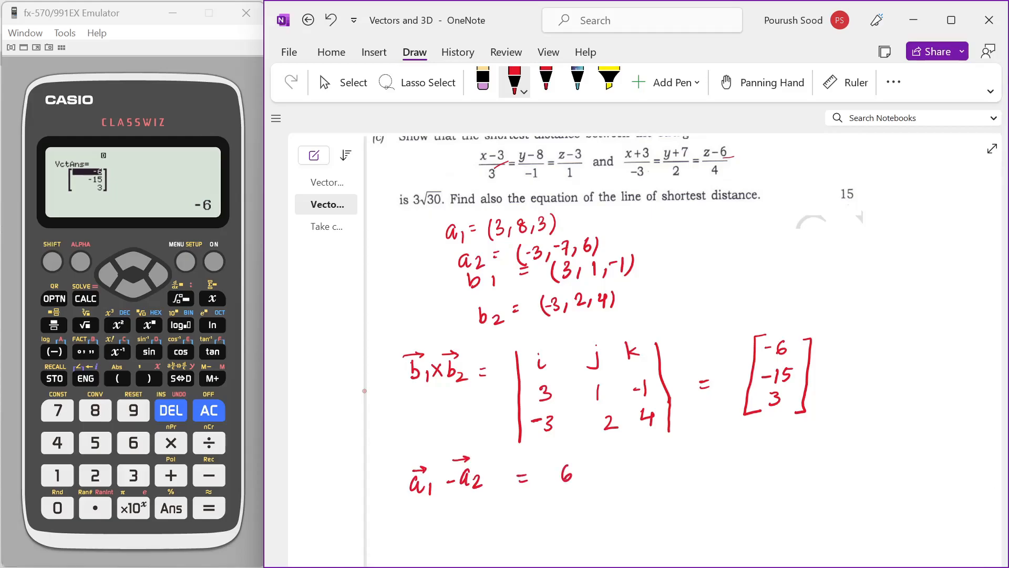
drag(579, 470, 582, 457)
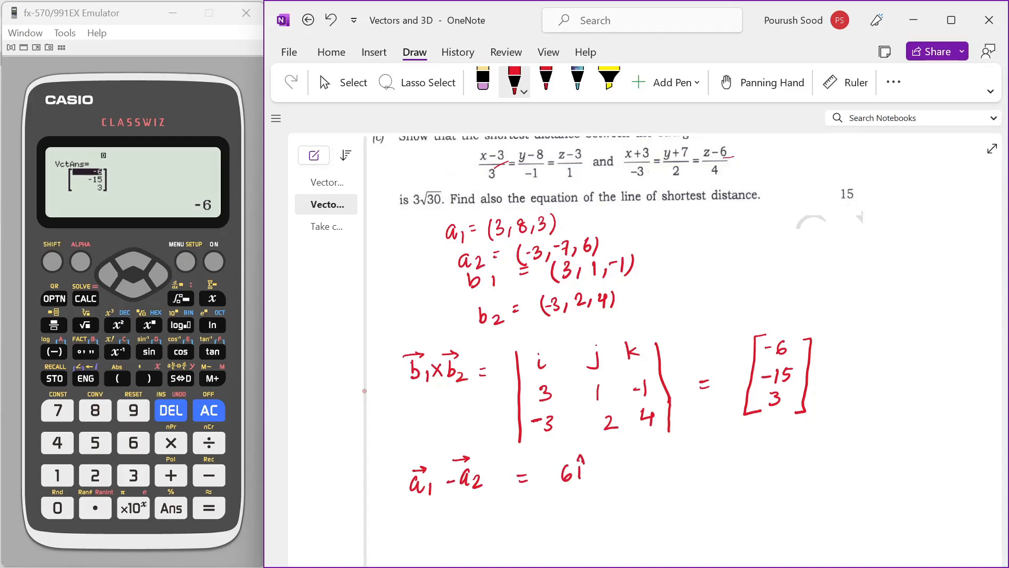
drag(818, 373, 862, 373)
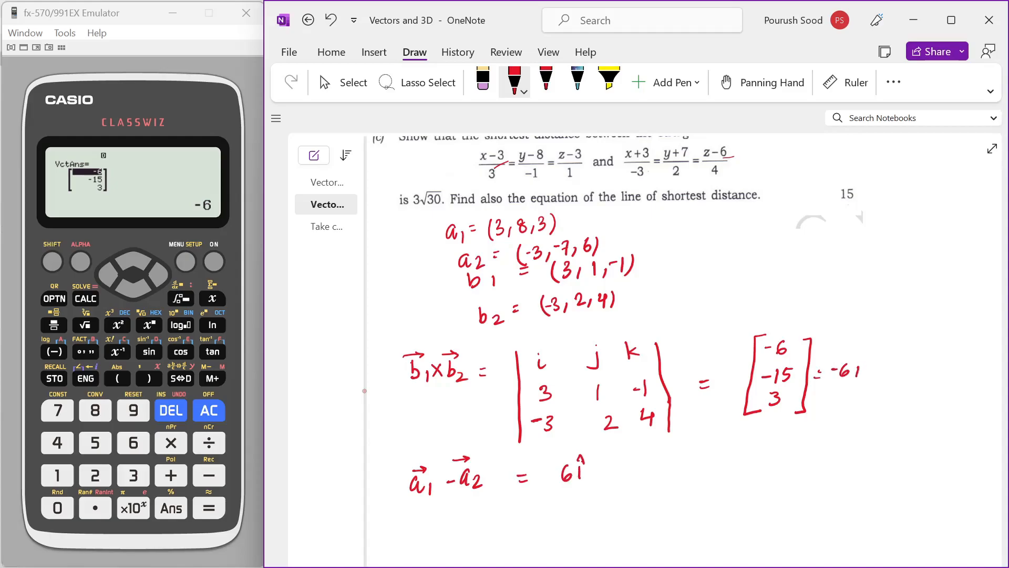
drag(850, 370, 895, 370)
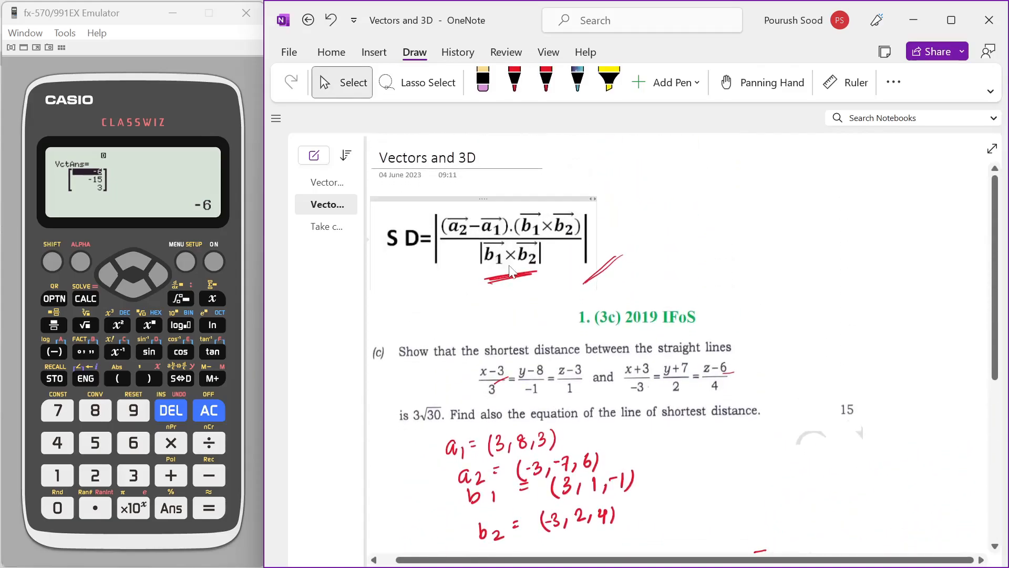
Write the SD formula numerator |(a1−a2)·(b1×b2)| in red ink beneath the working.
scroll(down, 3)
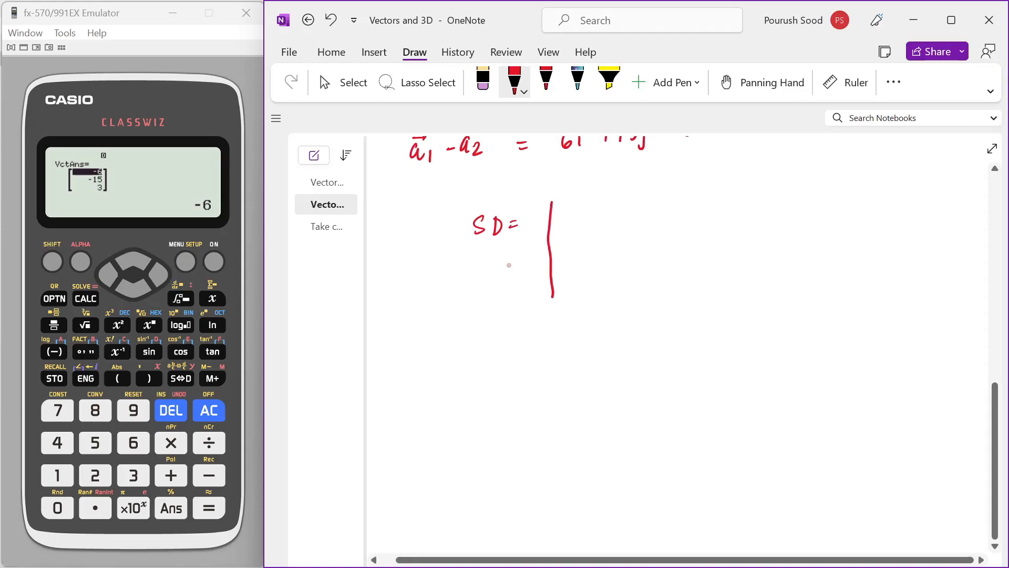
drag(576, 215, 622, 219)
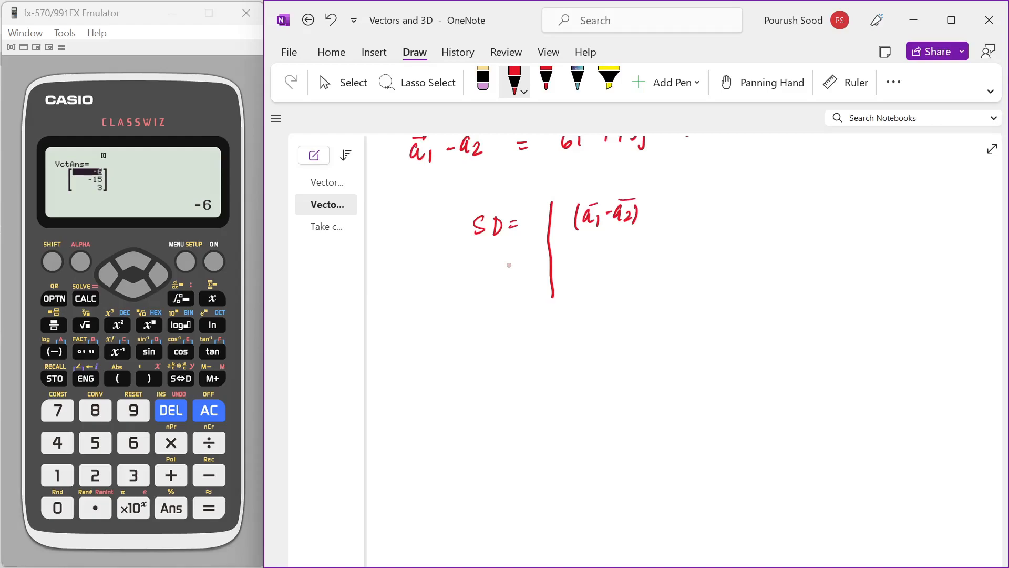
drag(655, 212, 670, 225)
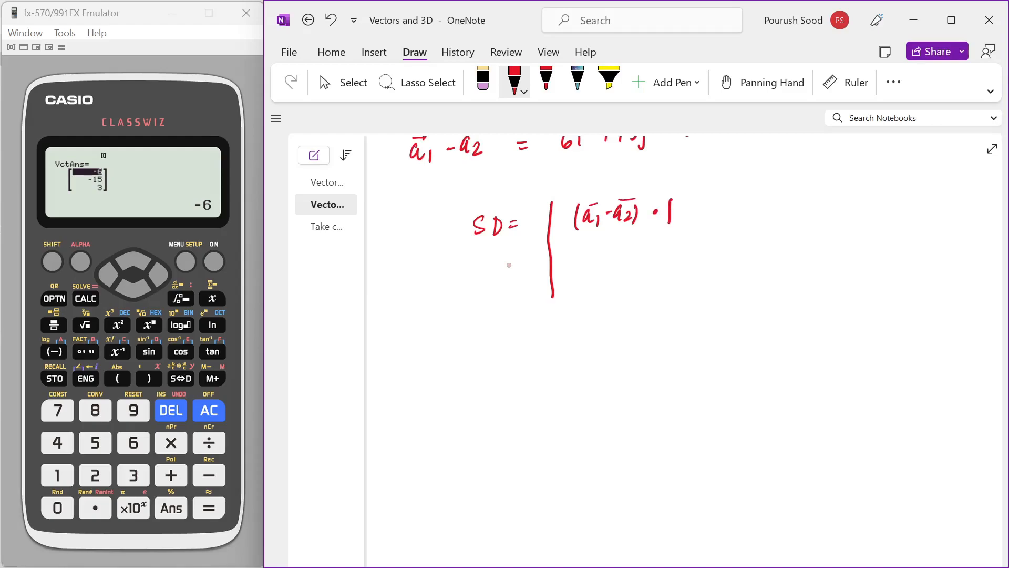
drag(670, 213, 707, 206)
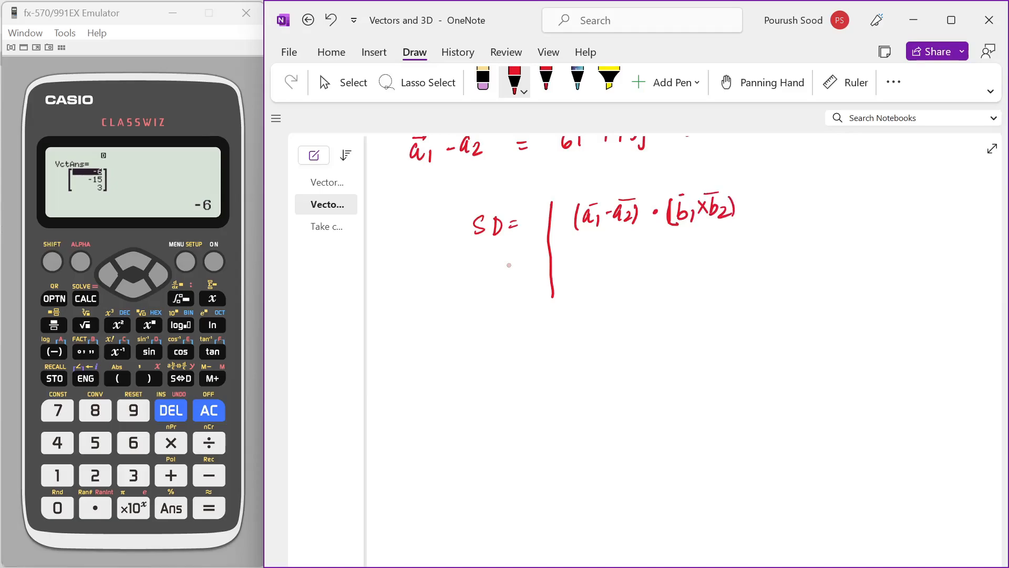
drag(589, 235, 721, 228)
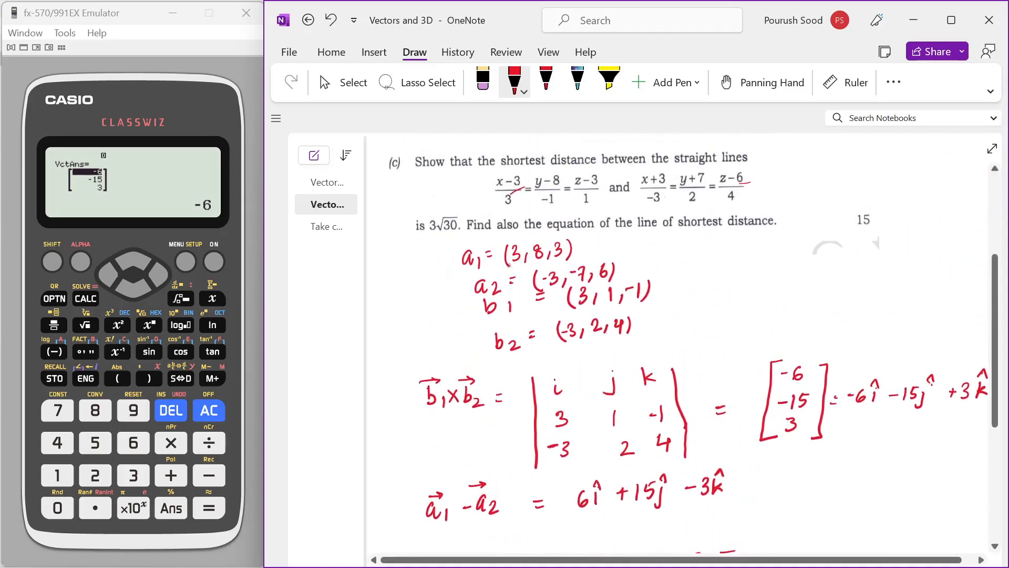
scroll(down, 3)
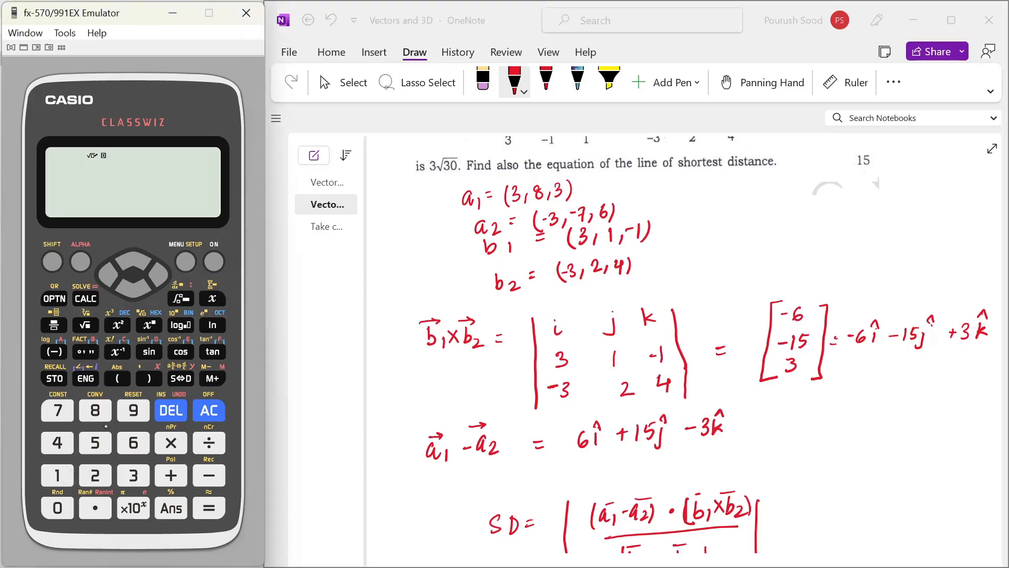
Evaluate −36−225−9 = −270 on the calculator and write −270 as the SD numerator.
scroll(down, 3)
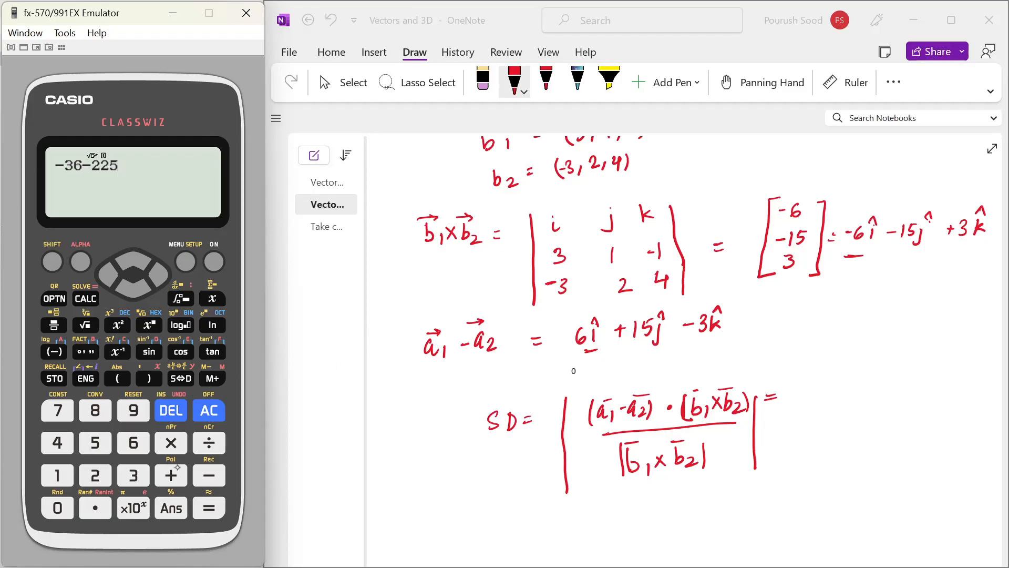
click(133, 411)
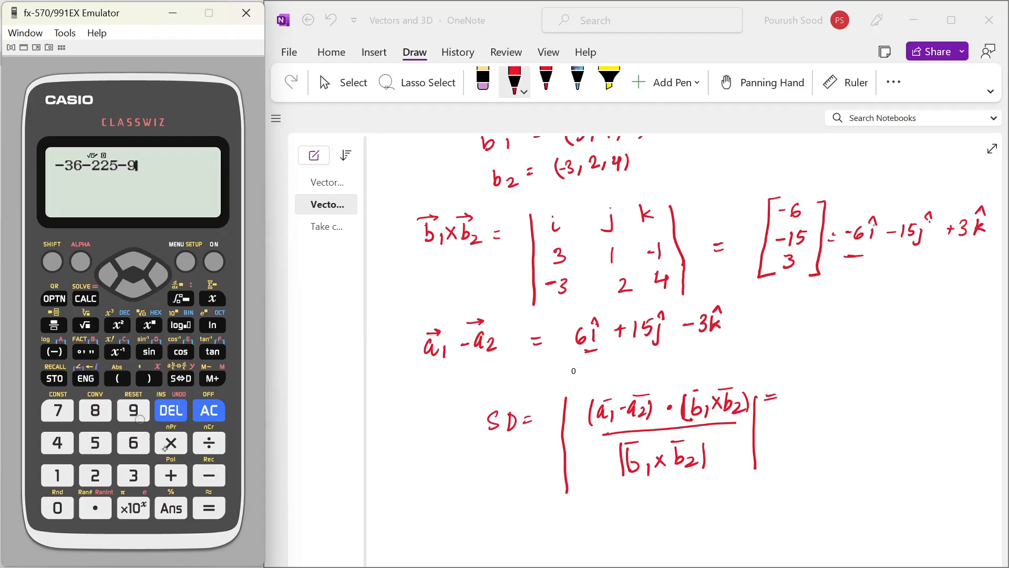
click(208, 507)
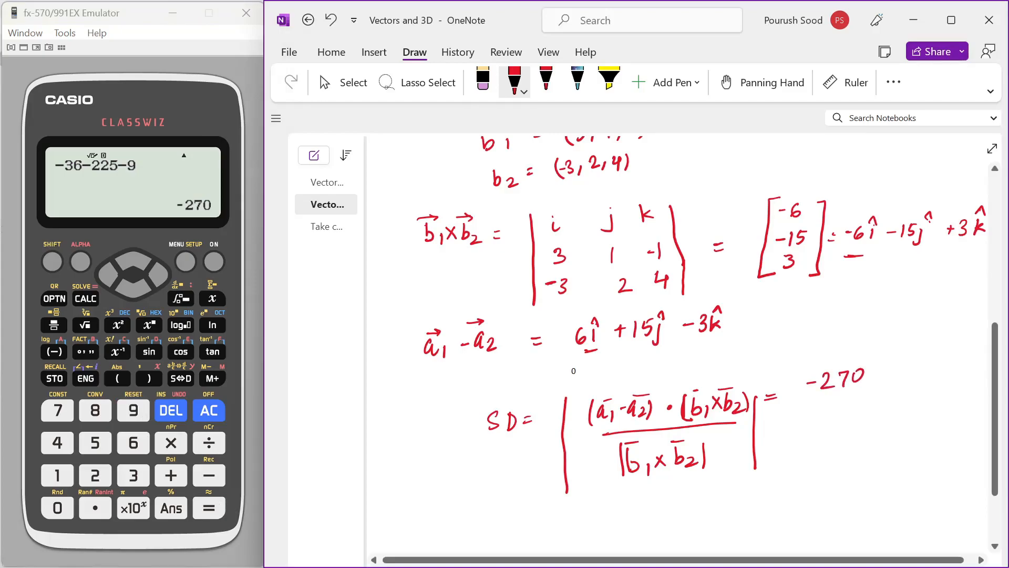
drag(813, 397, 873, 396)
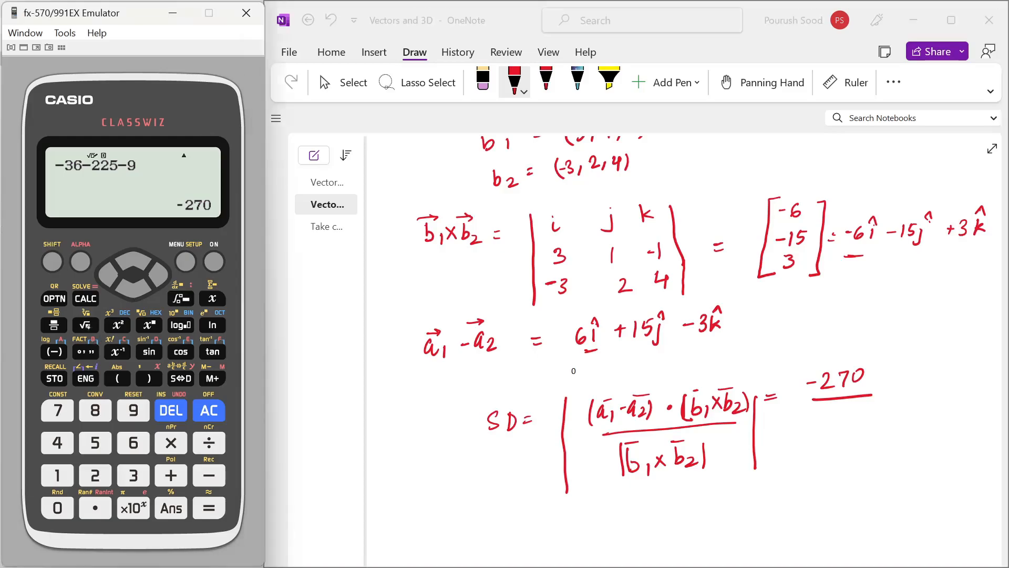
Evaluate 270÷(3√30) = 3√30 on the calculator and write the result below the working.
click(208, 410)
text(270÷3)
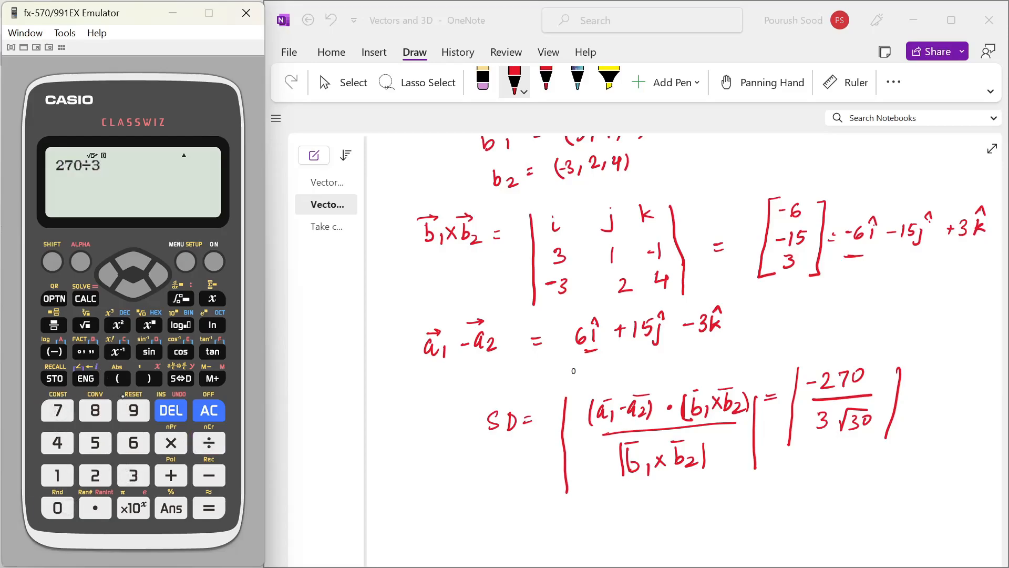
click(85, 325)
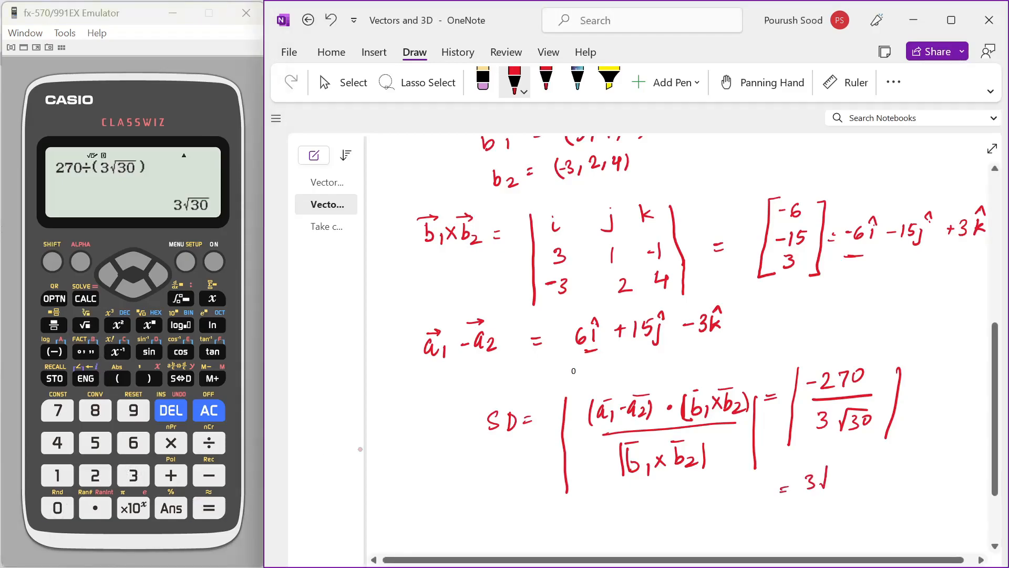
drag(817, 480, 862, 489)
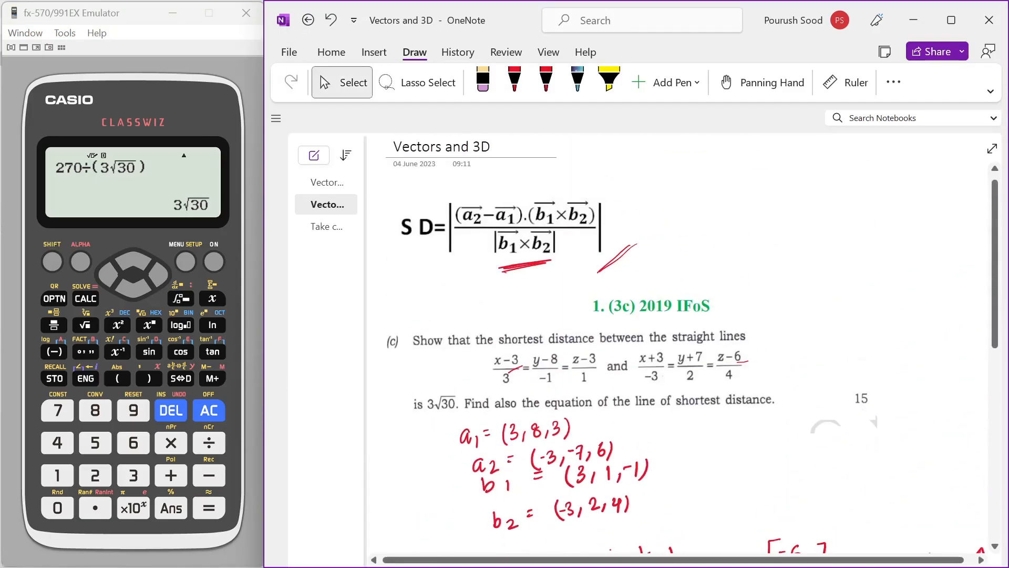
Circle the answer 3√30 in the question and switch to the Take care notes page.
drag(428, 386, 470, 418)
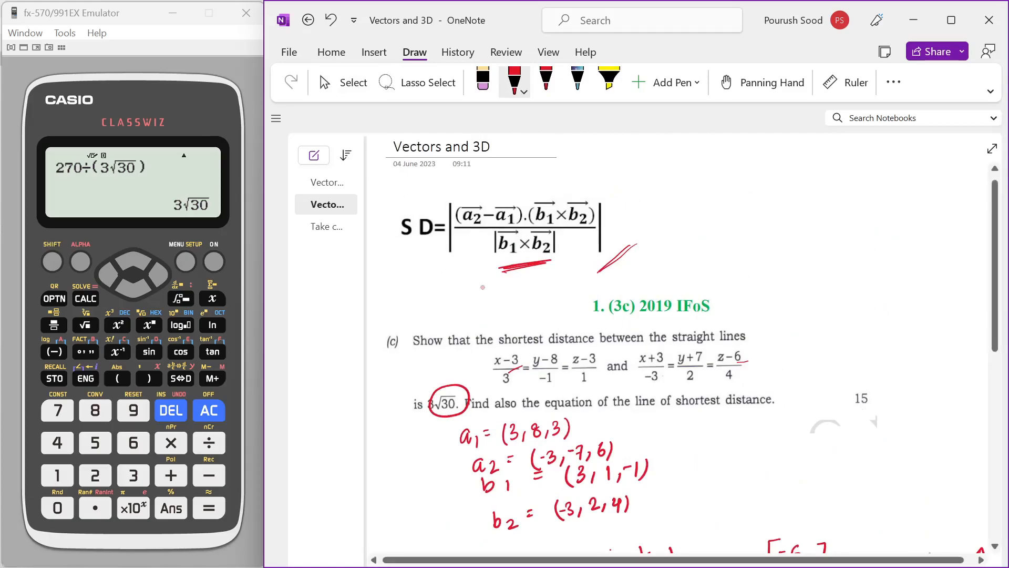
click(344, 82)
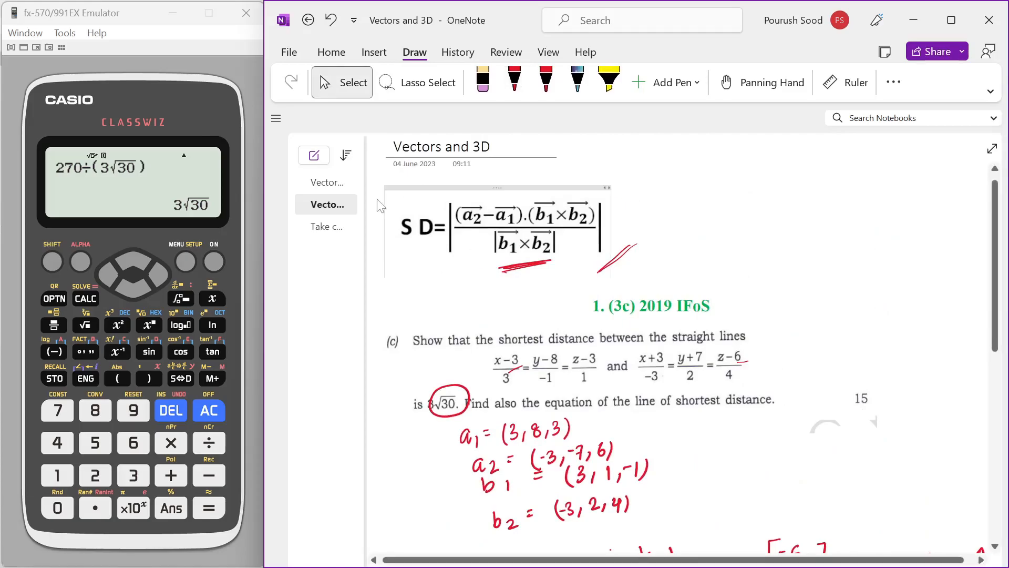
click(326, 227)
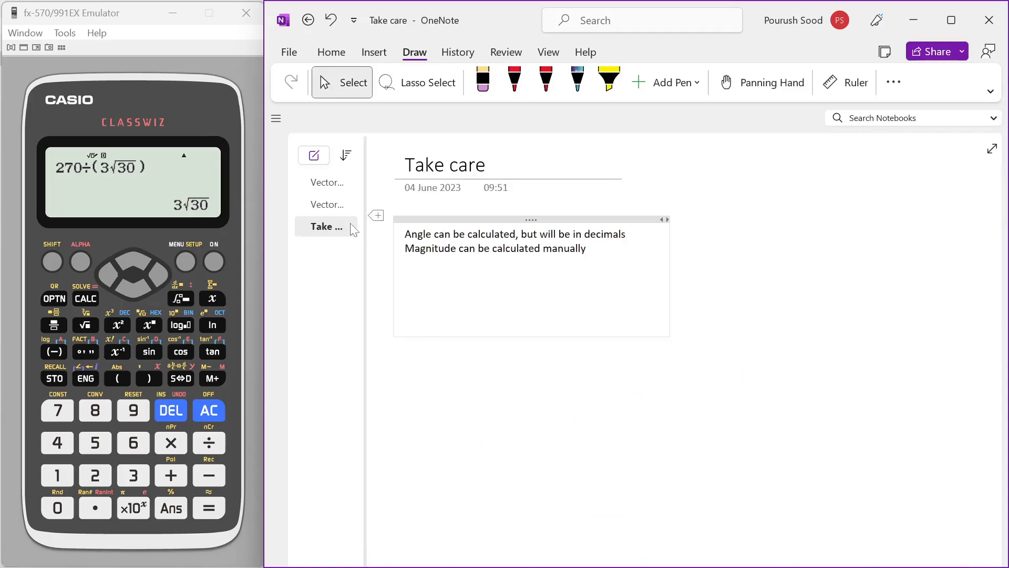
click(403, 318)
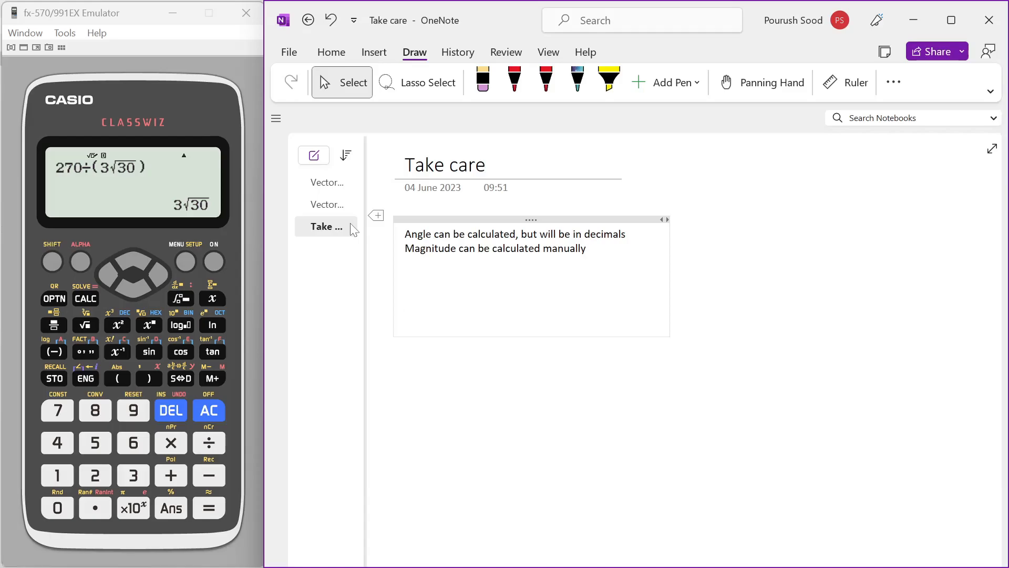
click(404, 317)
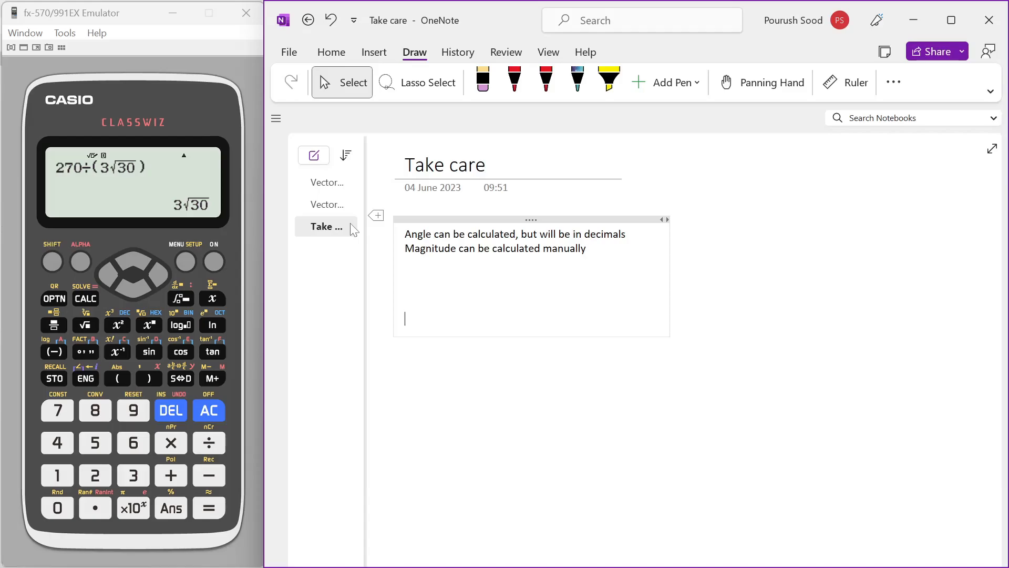
click(514, 79)
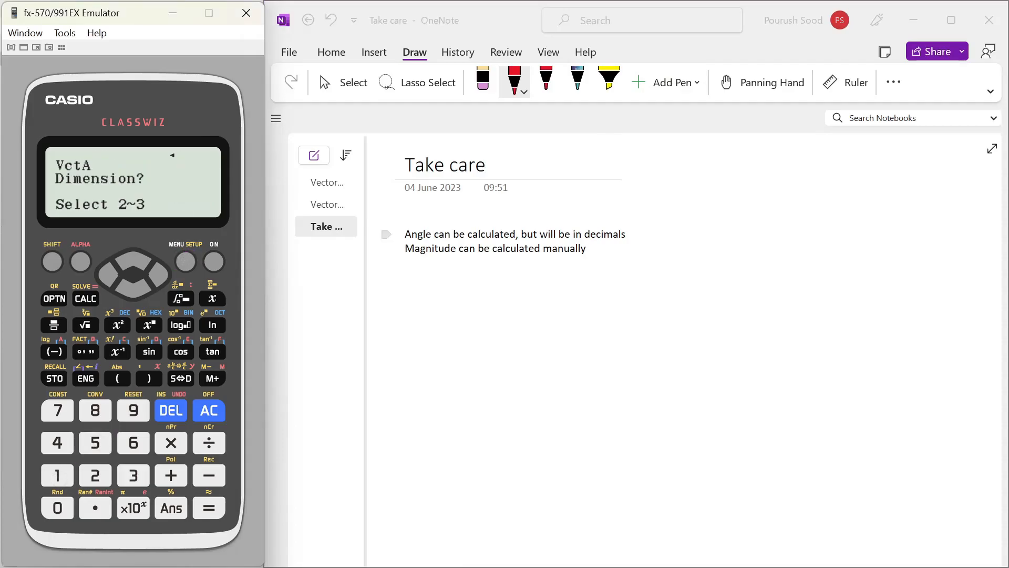
Write cosθ = and cos⁻¹(1/3), underline the manual-magnitude note, and start writing 3√.
click(95, 410)
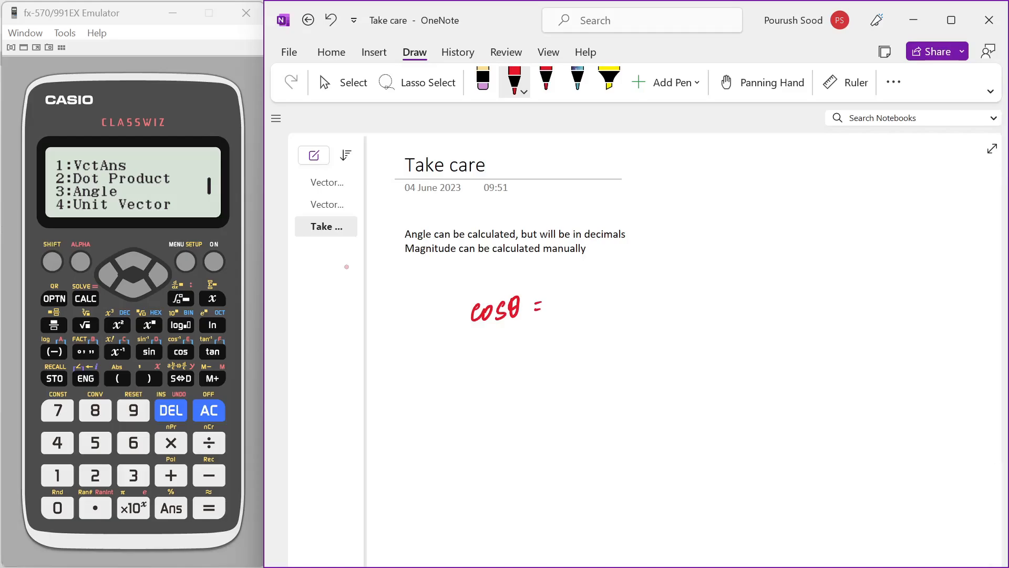
drag(440, 357, 486, 357)
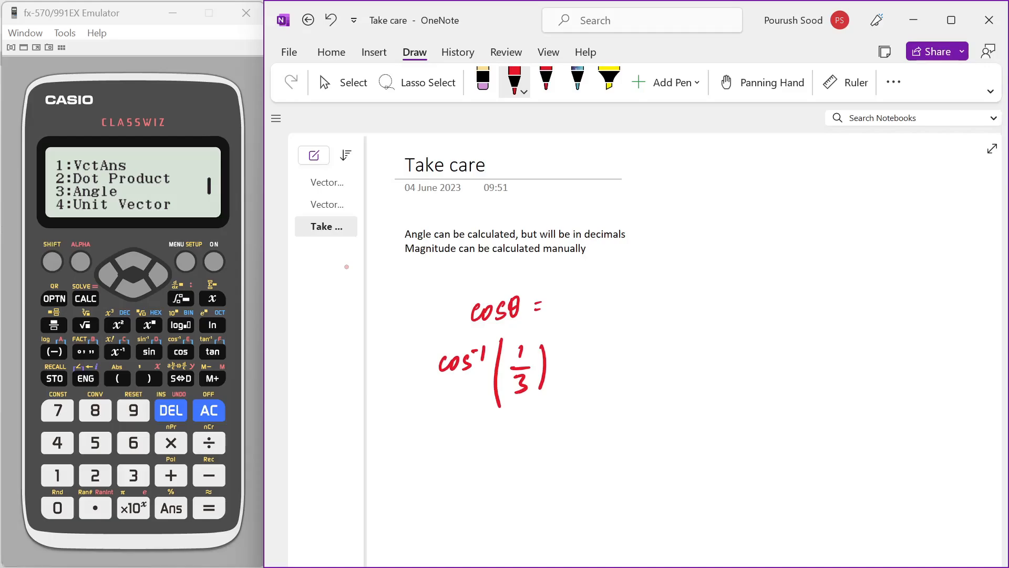
drag(422, 264, 527, 262)
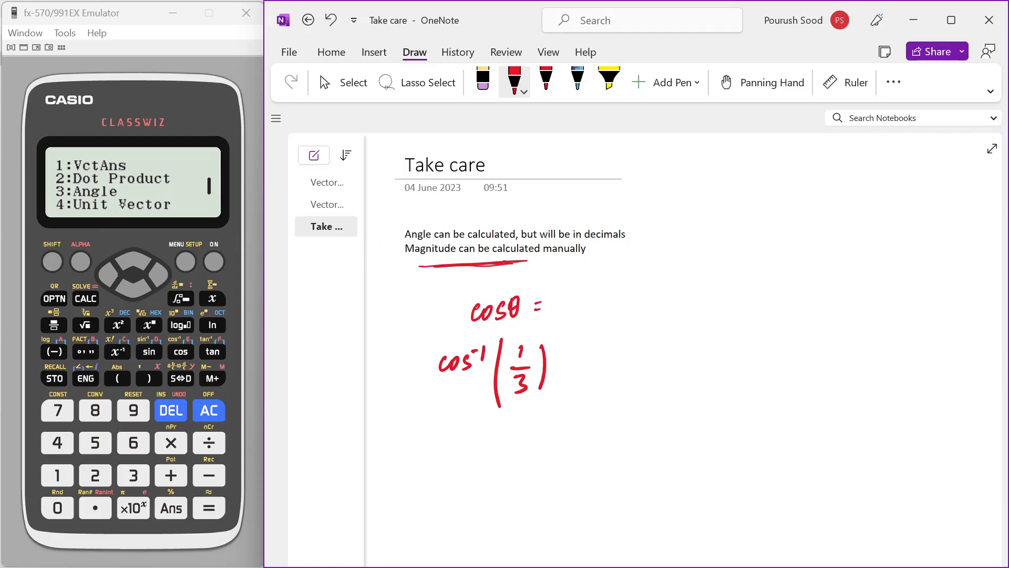
drag(649, 293, 663, 318)
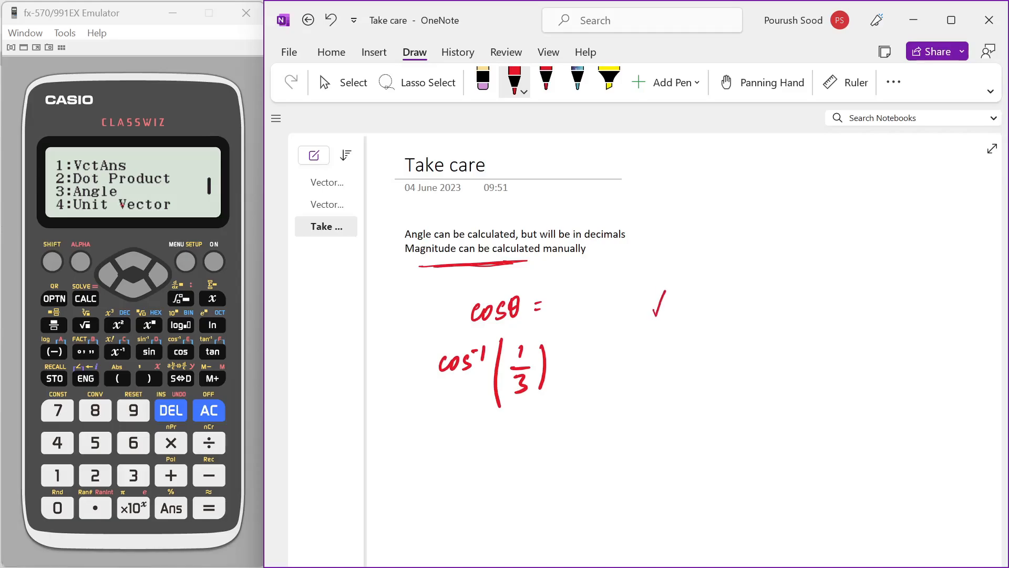
drag(656, 302, 679, 316)
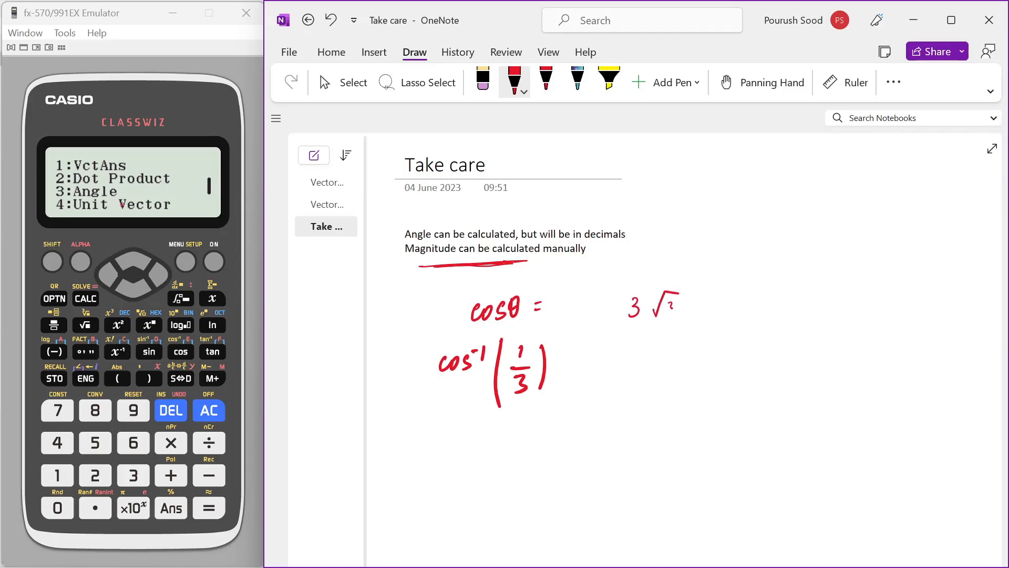